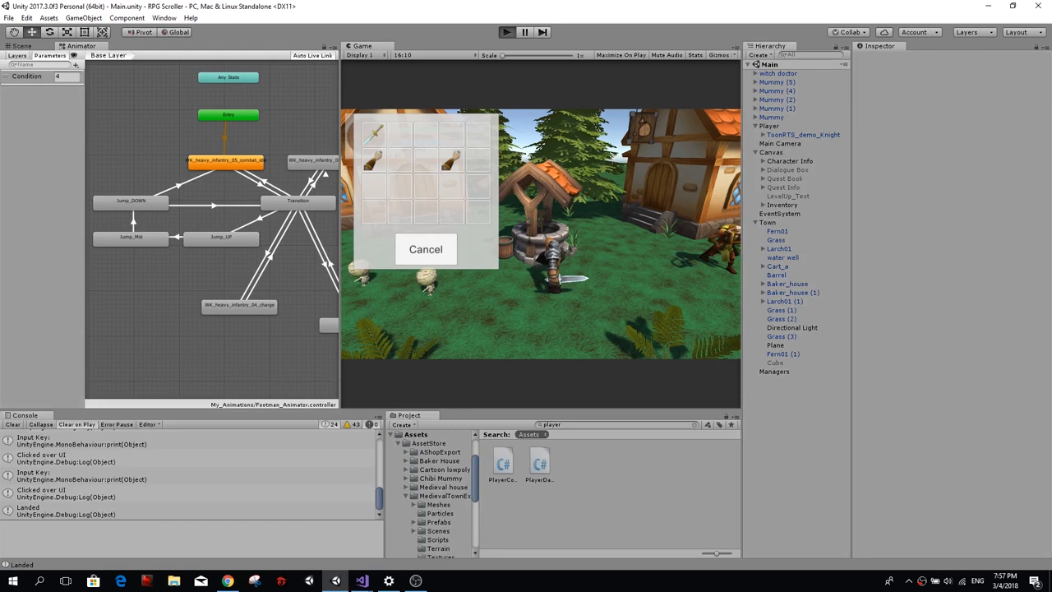
Play-test the knight walking and jumping in the village, then inspect the Mid_Air animator state
left_click(506, 33)
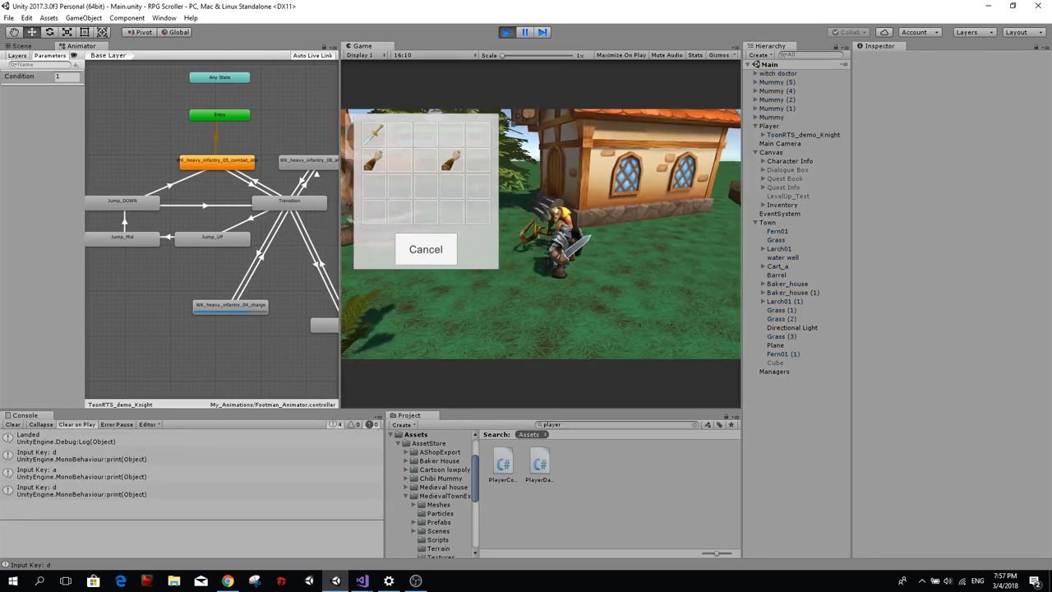
key("a")
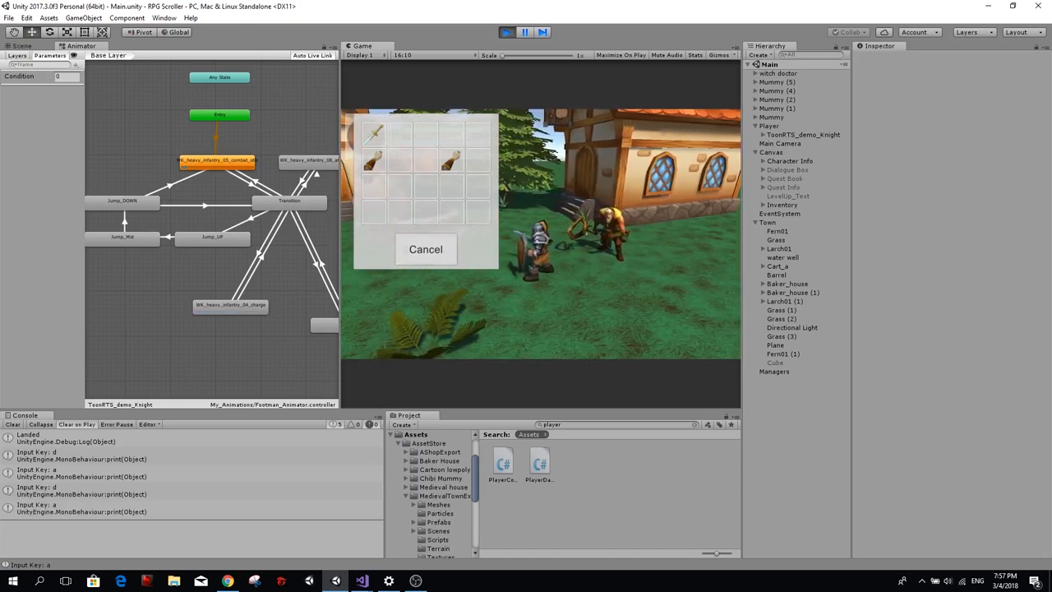
left_click(424, 250)
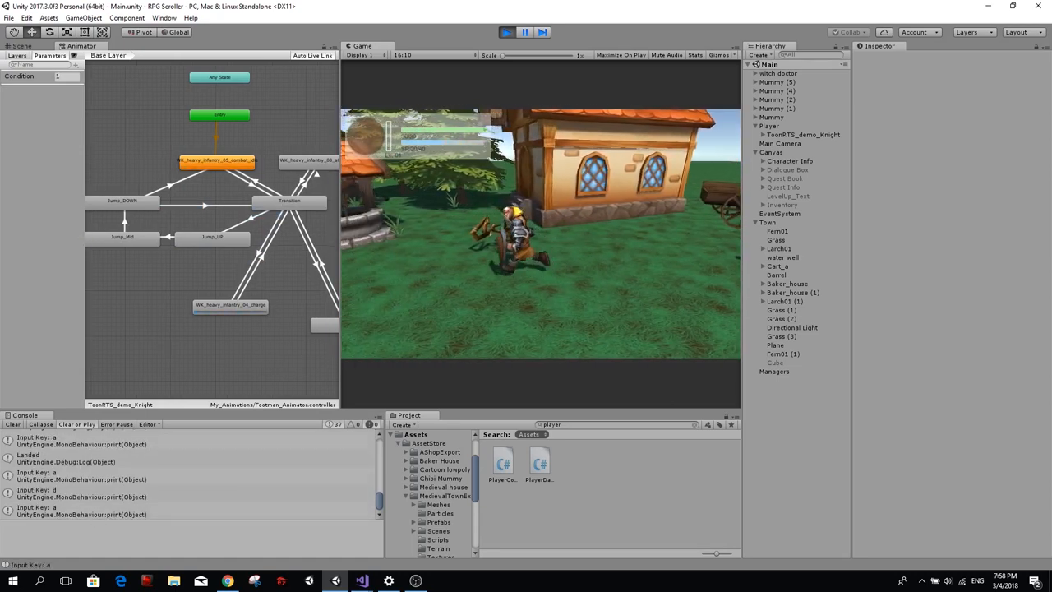
key("d")
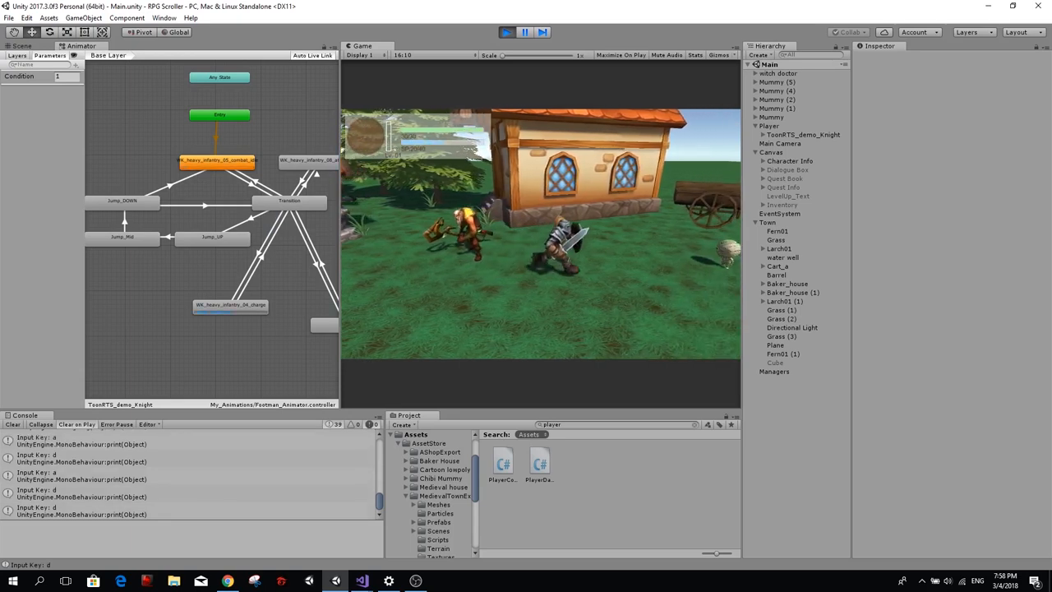
key("a")
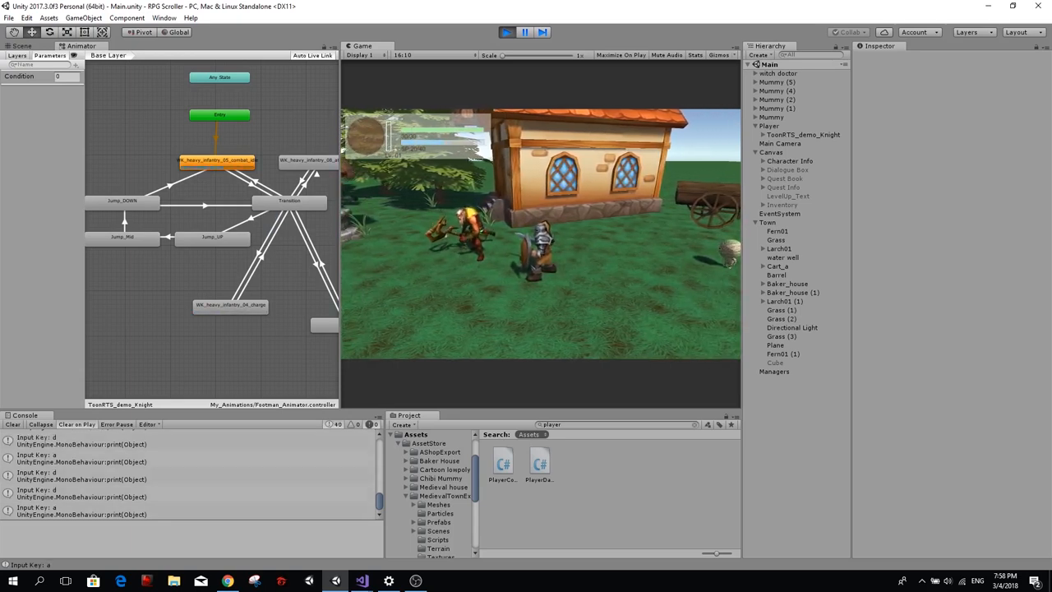
left_click(122, 236)
type("Mid_Air")
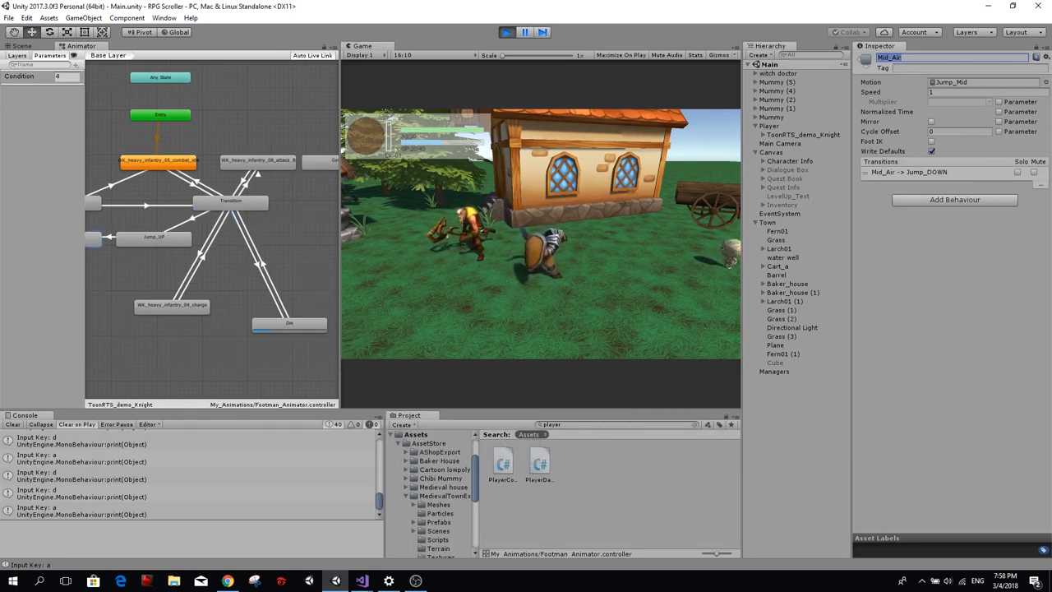
left_click(362, 582)
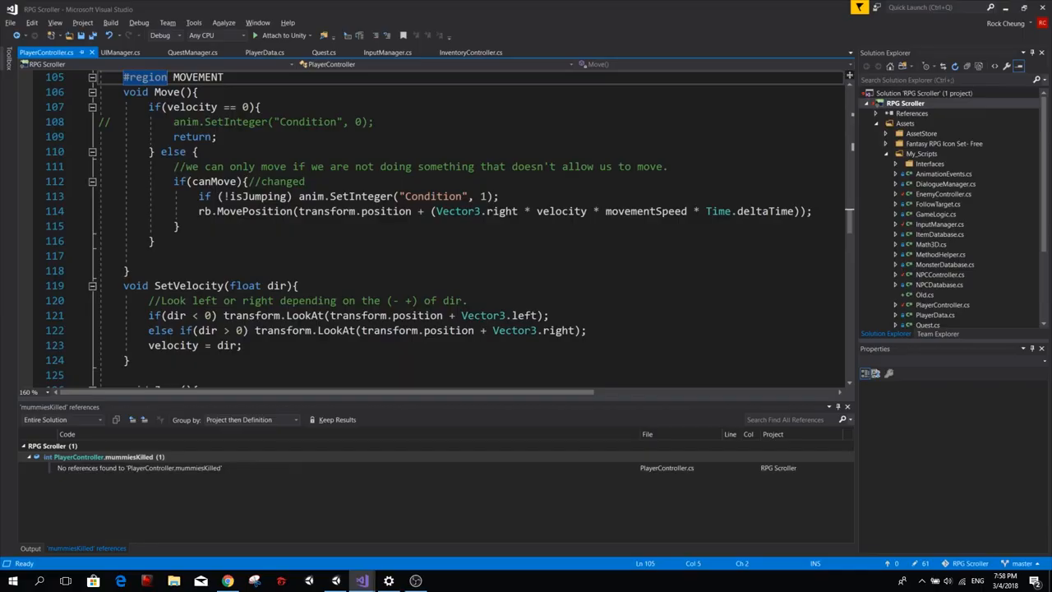
scroll("up", 3)
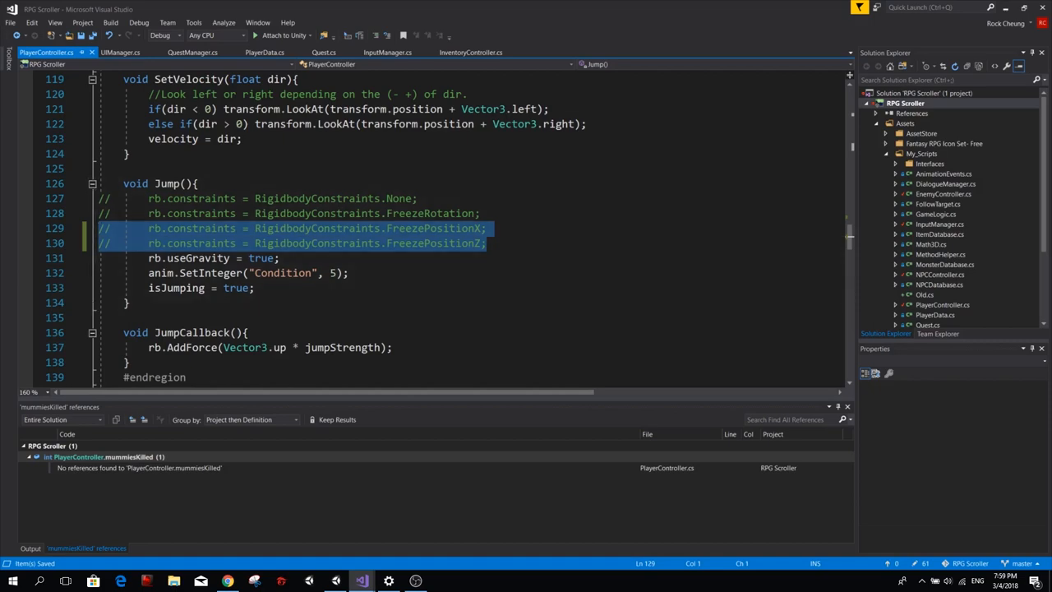
key("alt+tab")
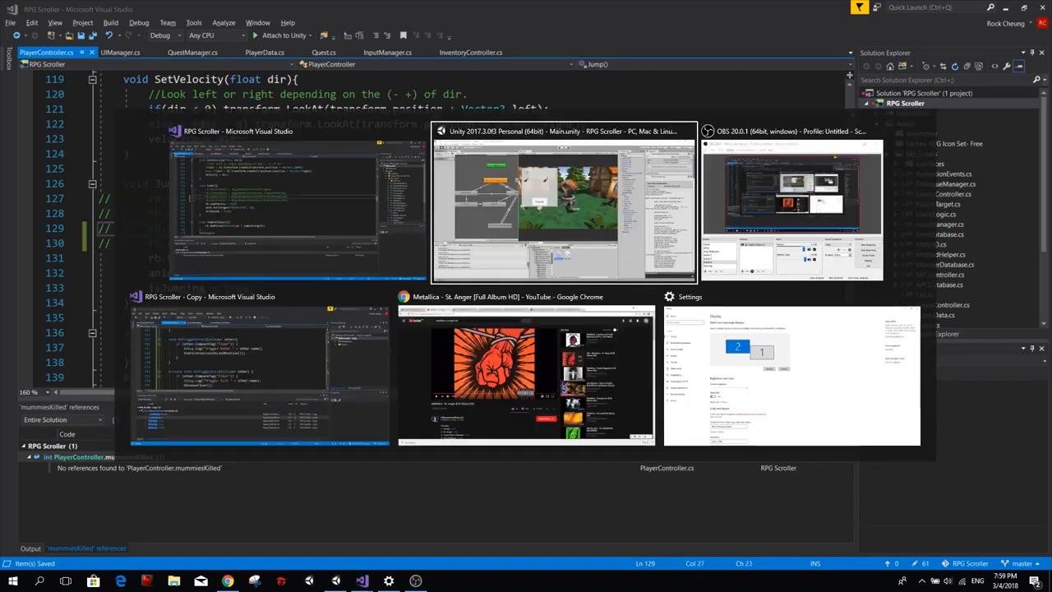
left_click(564, 201)
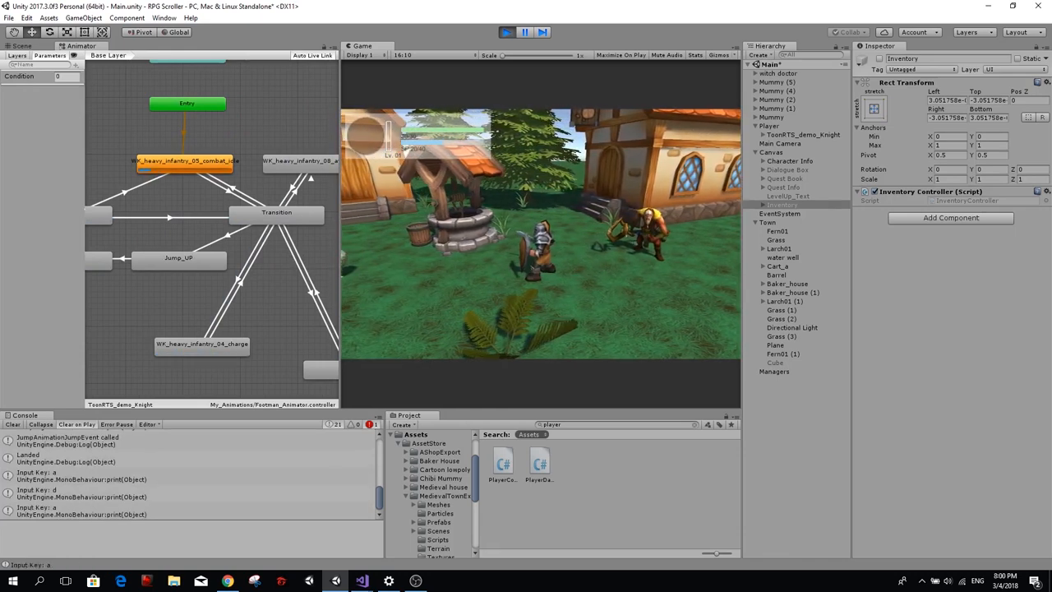
key("d")
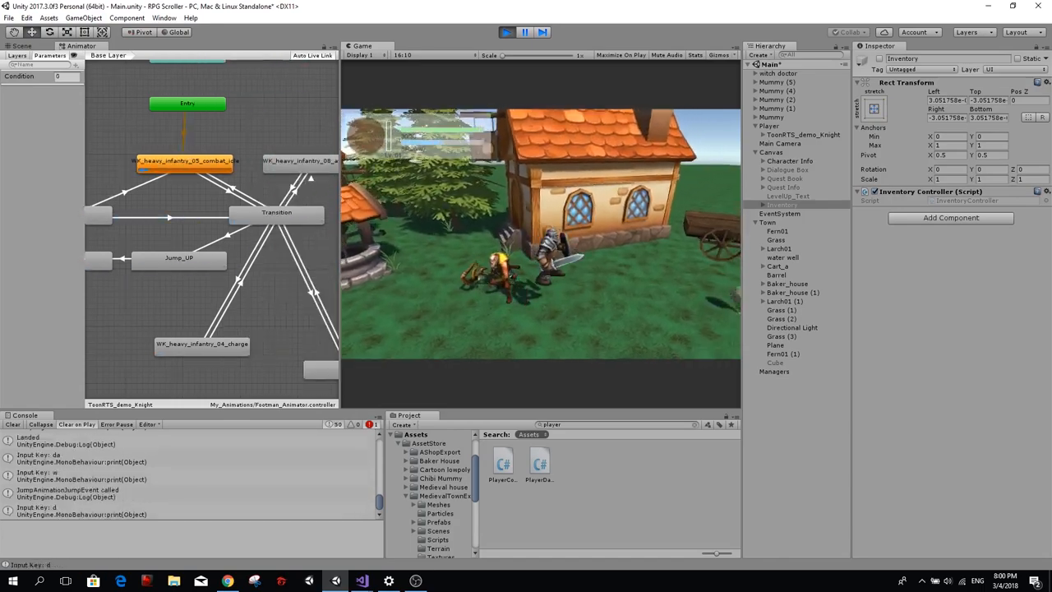
left_click(360, 582)
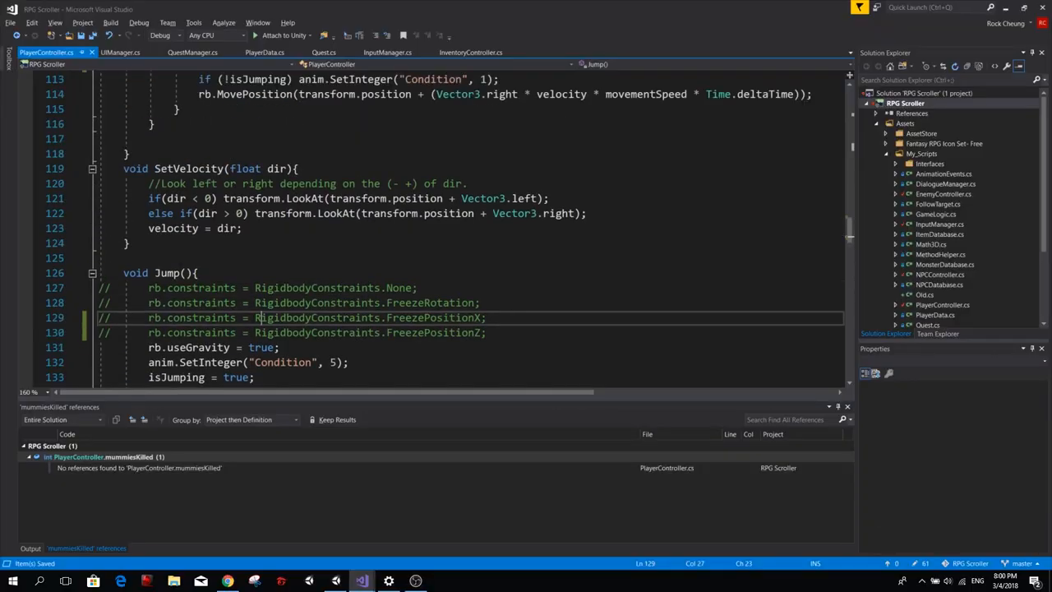
Wrap anim.SetInteger and rb.MovePosition in braces under if (!isJumping) in Move()
scroll("up", 3)
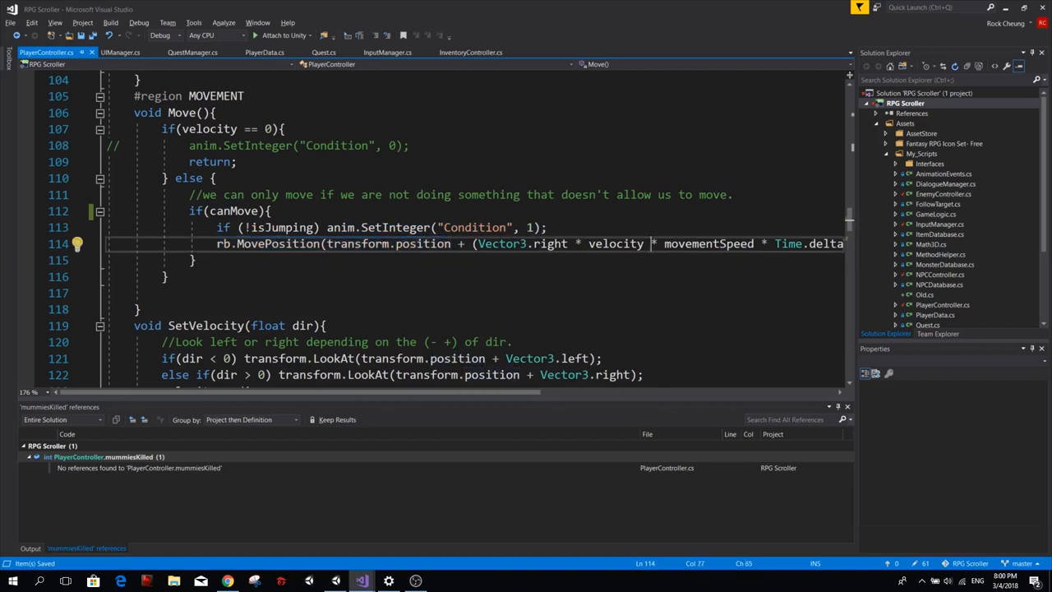
double_click(615, 244)
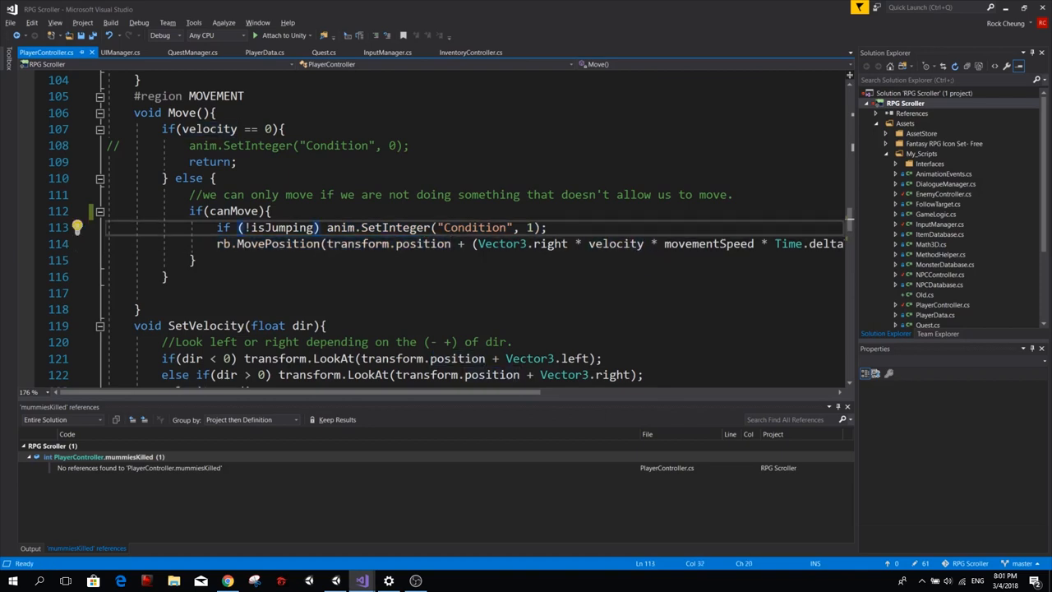
left_click(359, 243)
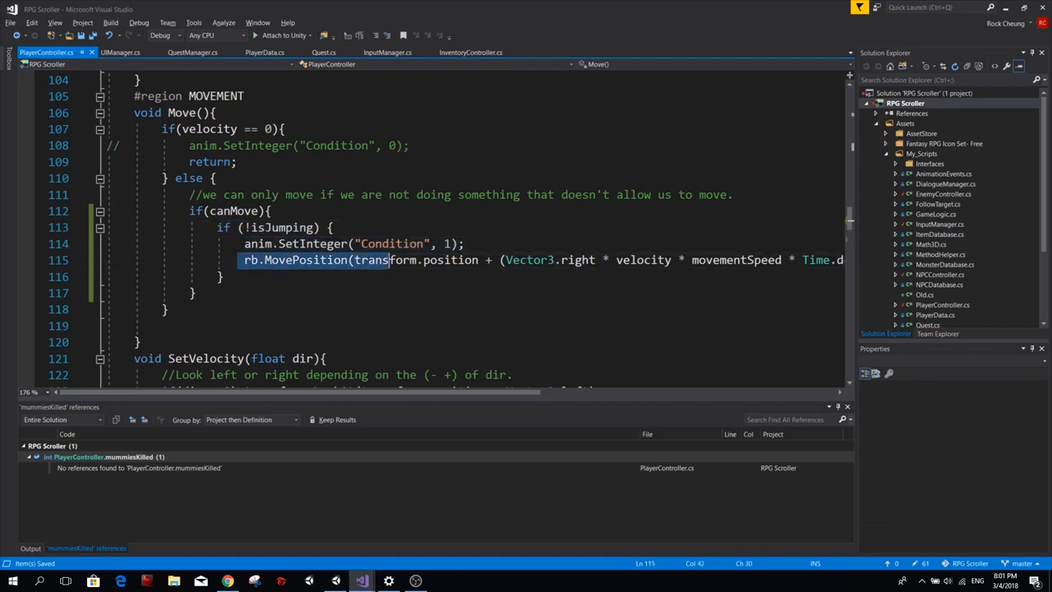
double_click(450, 260)
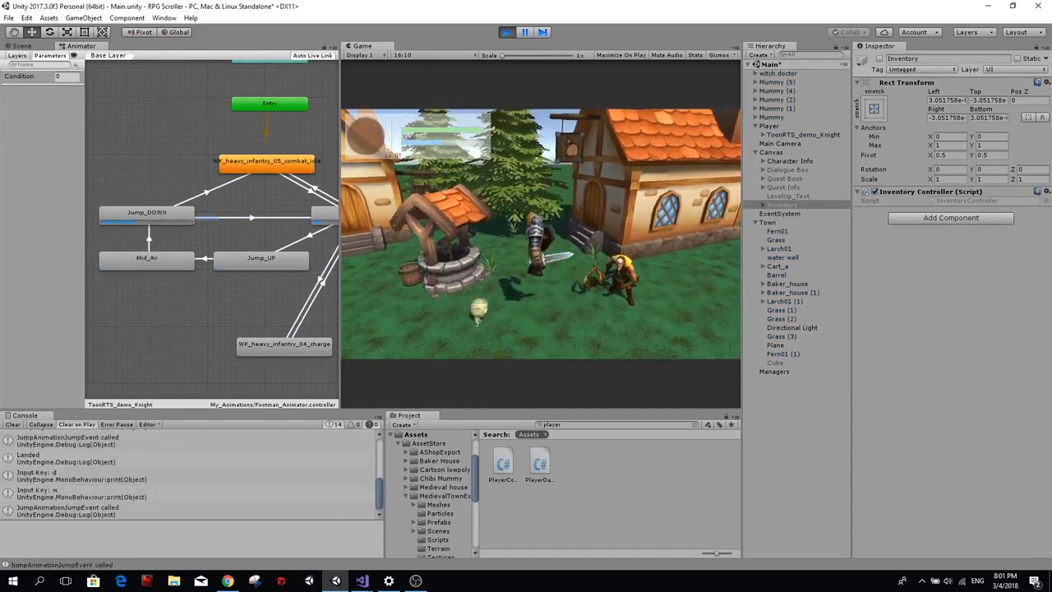
left_click(361, 582)
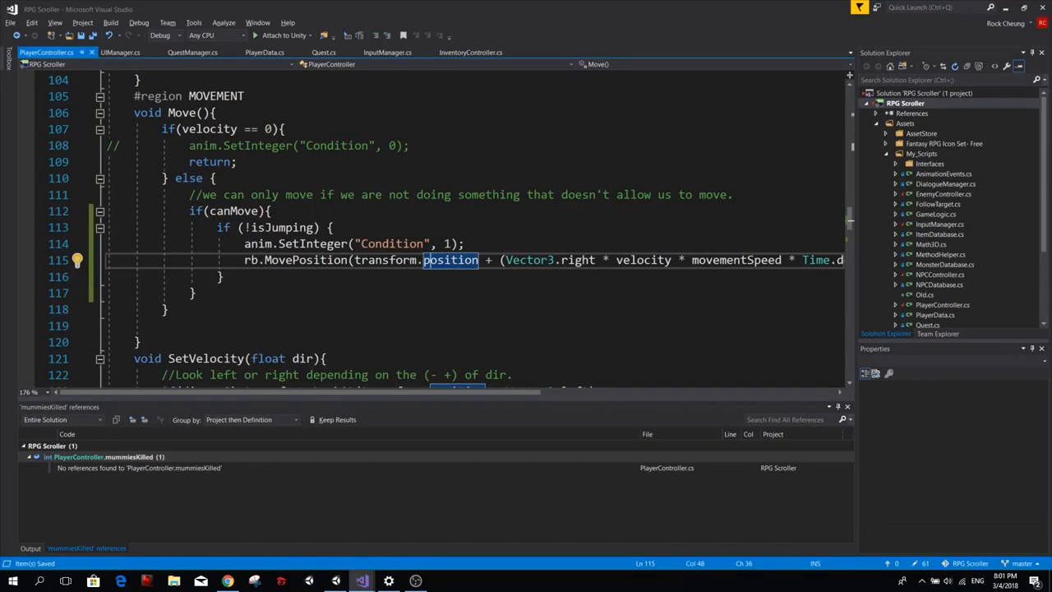
In Jump(), set rb.velocity = transform.forward * Mathf.Abs(velocity) * 4 to keep momentum
scroll("down", 3)
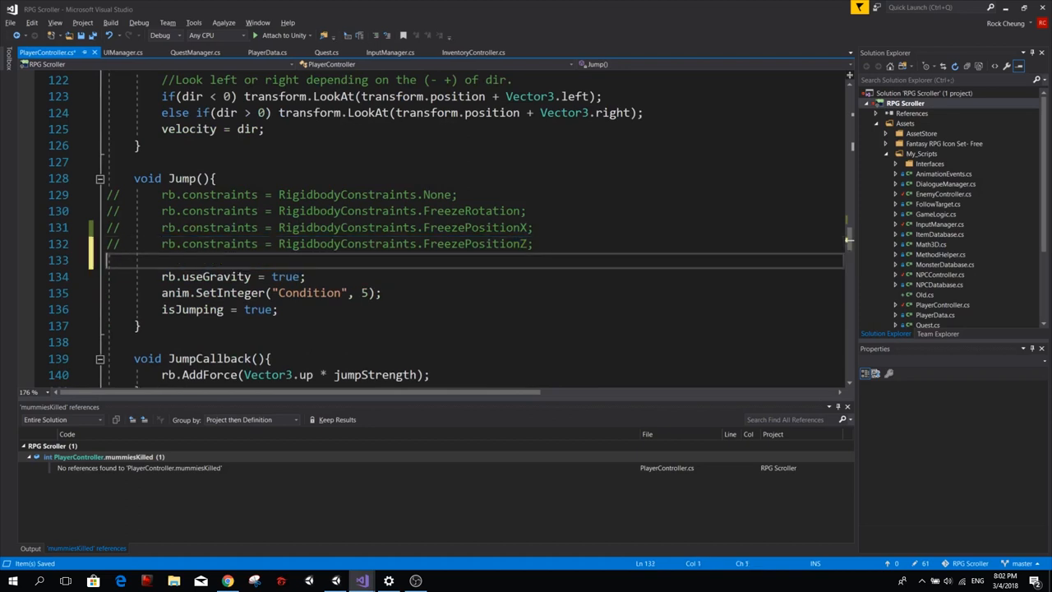
type("rb.velocity =")
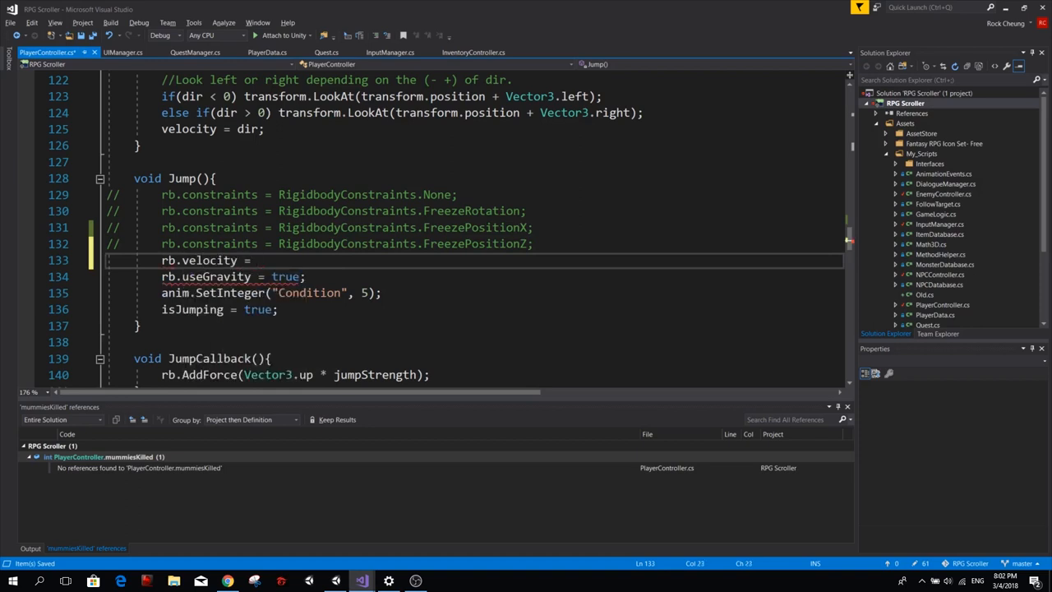
type("transform.for")
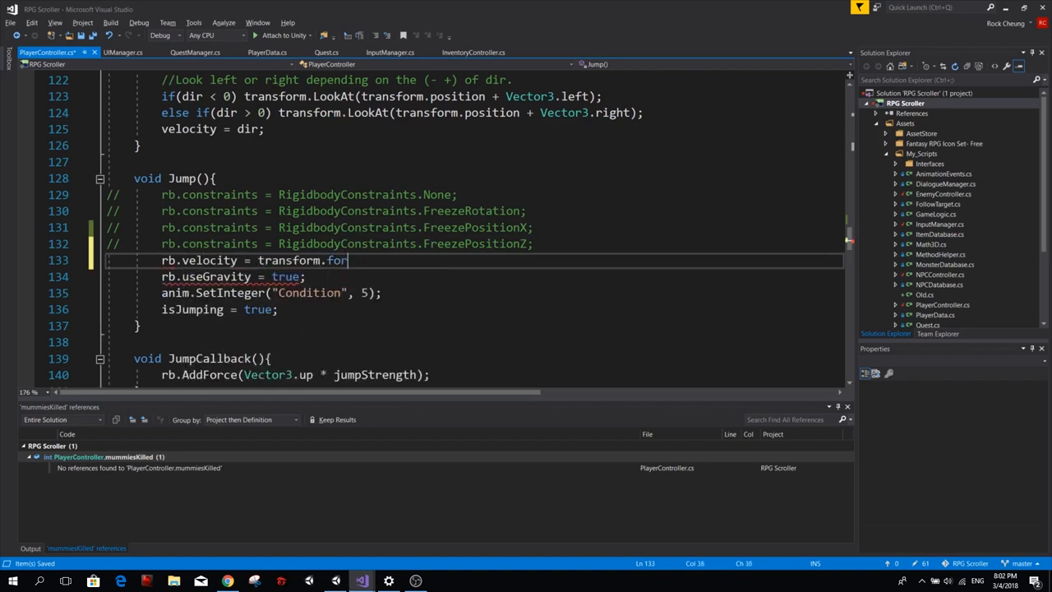
type("ward")
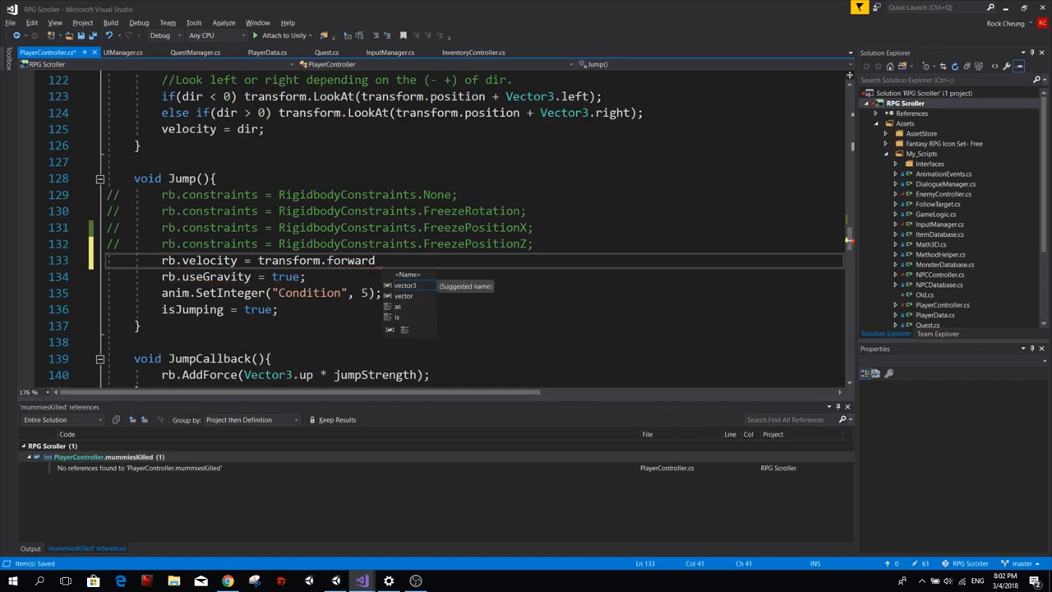
type("*")
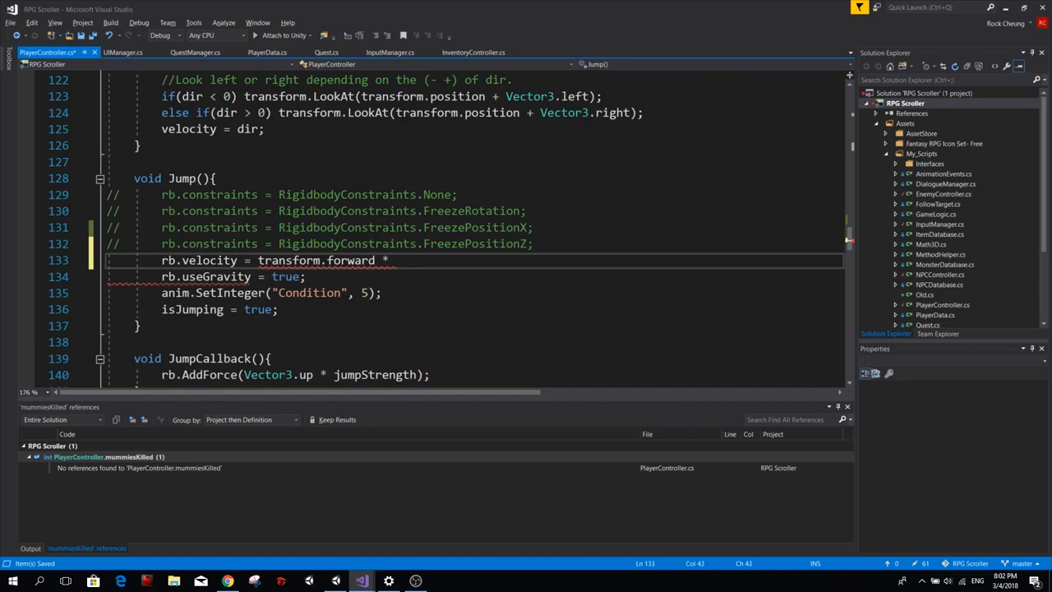
type("velocity")
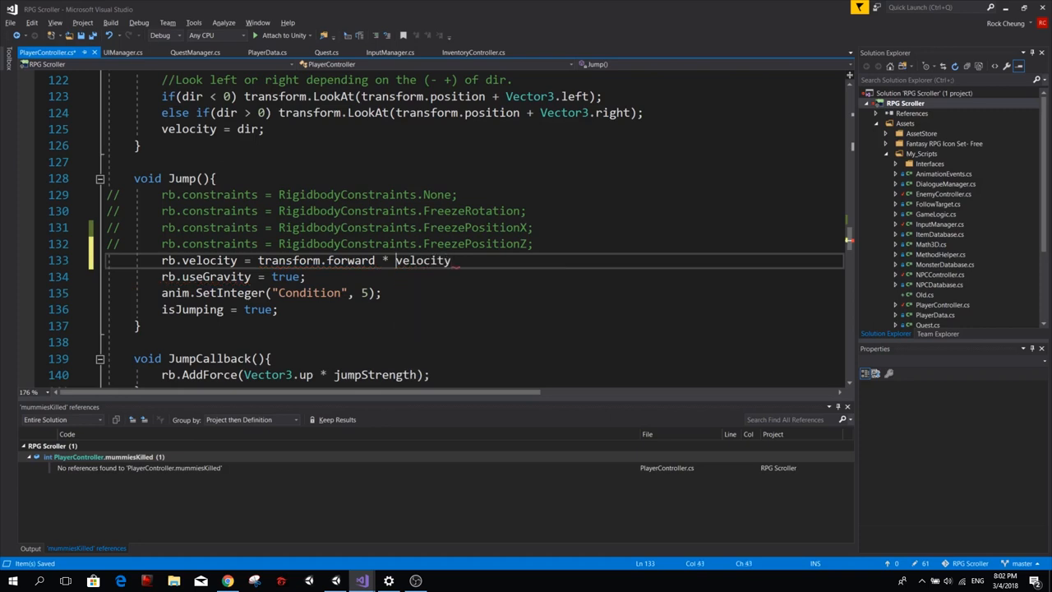
double_click(423, 260)
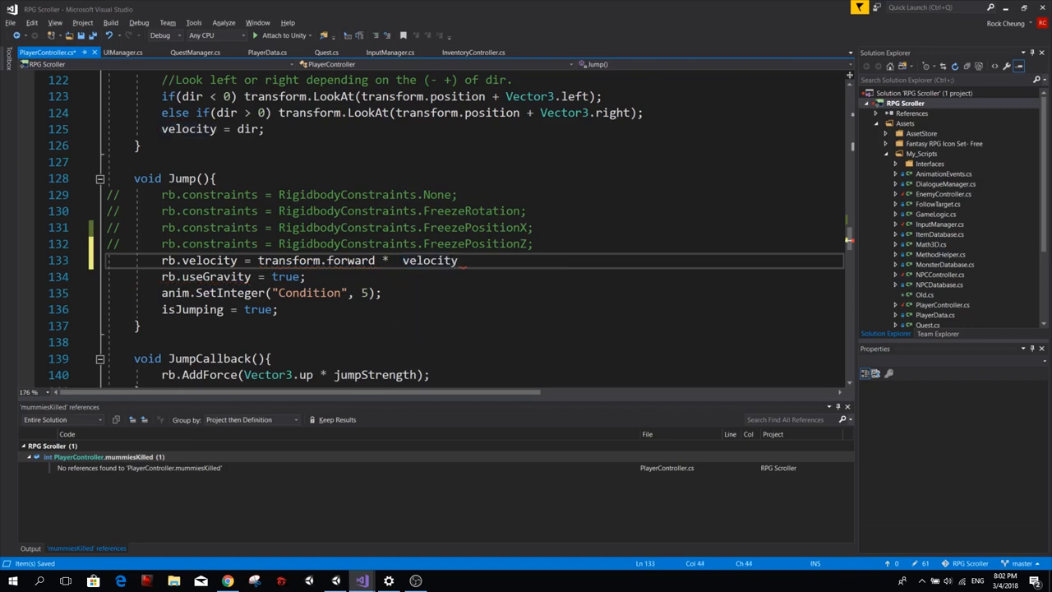
type("Mathf.Abs(")
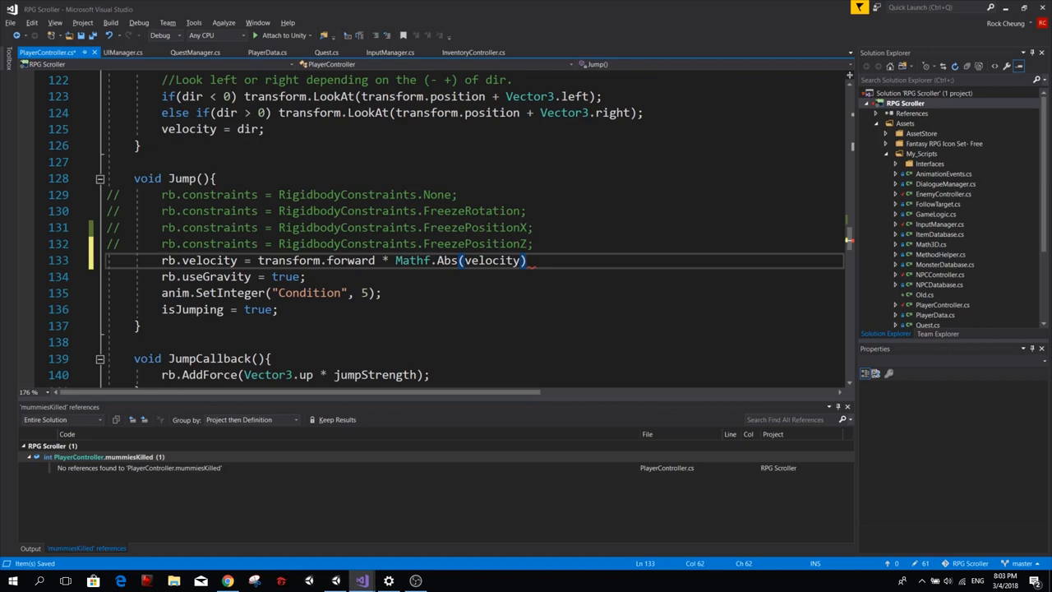
type("*")
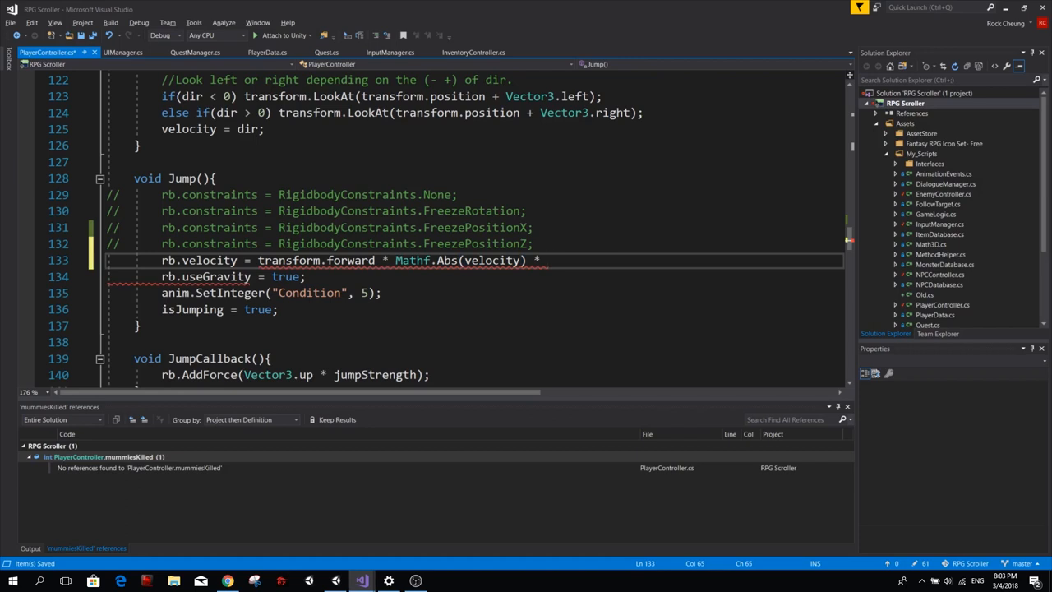
type("4;  //Keep momentum when Jumping")
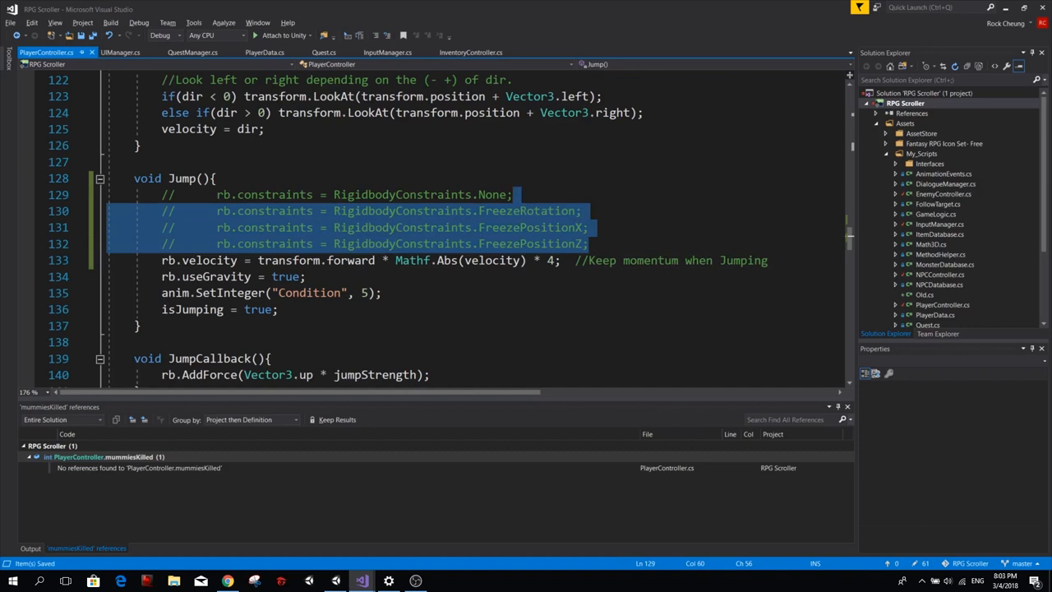
Delete the commented-out constraint lines in Jump() and switch back toward Unity
key("Delete")
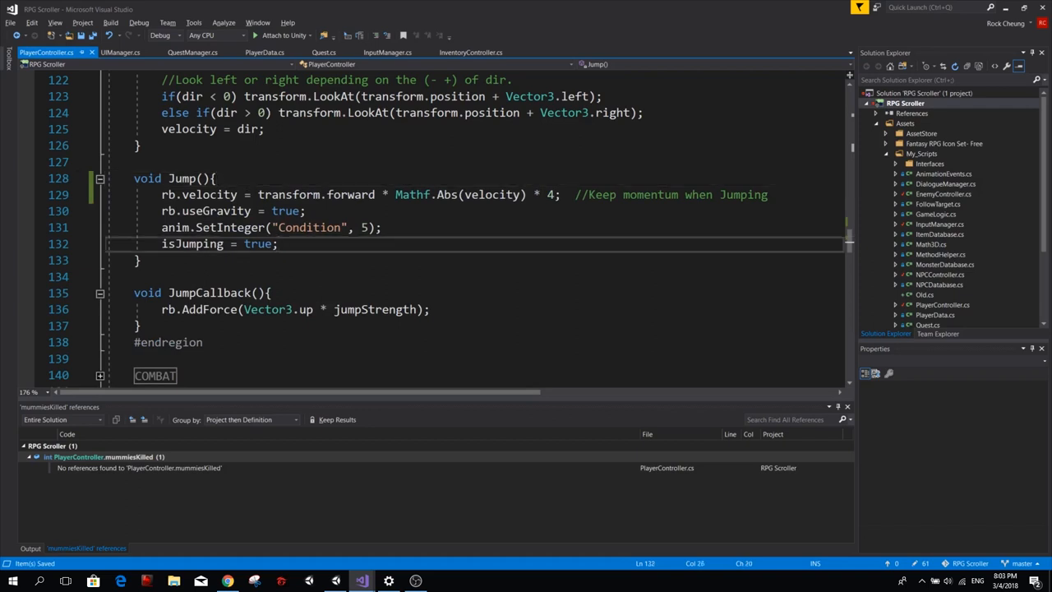
left_click(165, 194)
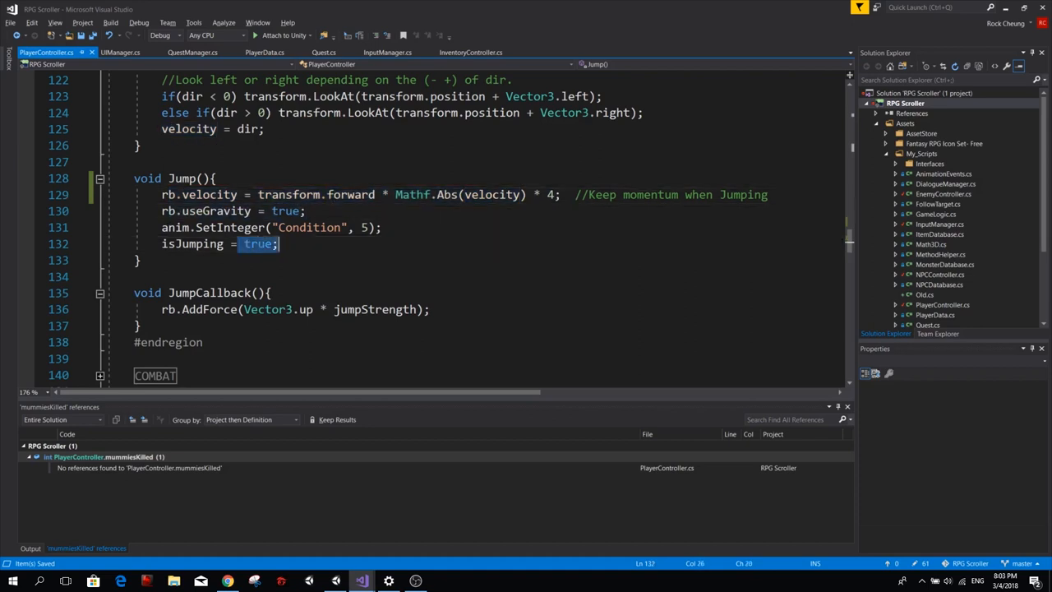
double_click(191, 243)
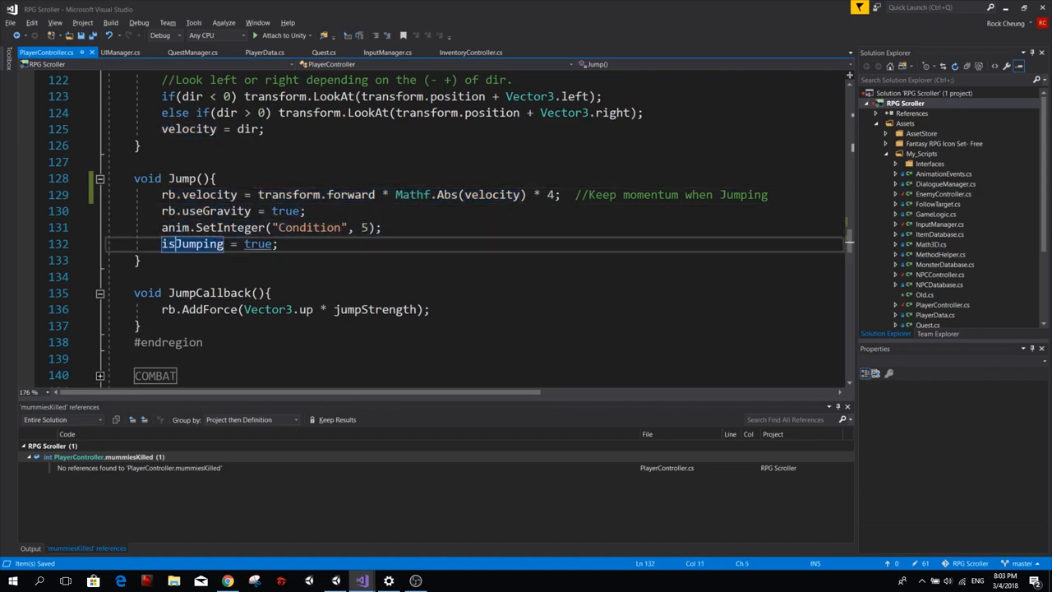
key("alt+tab")
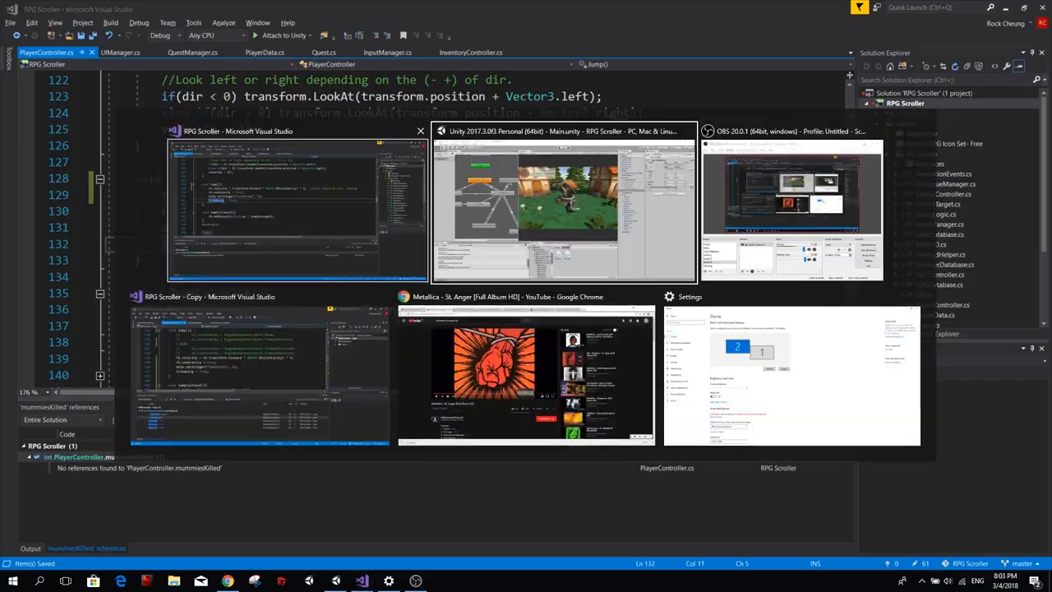
Play-test the knight's jump momentum in Unity, then return to the PlayerController script
left_click(562, 205)
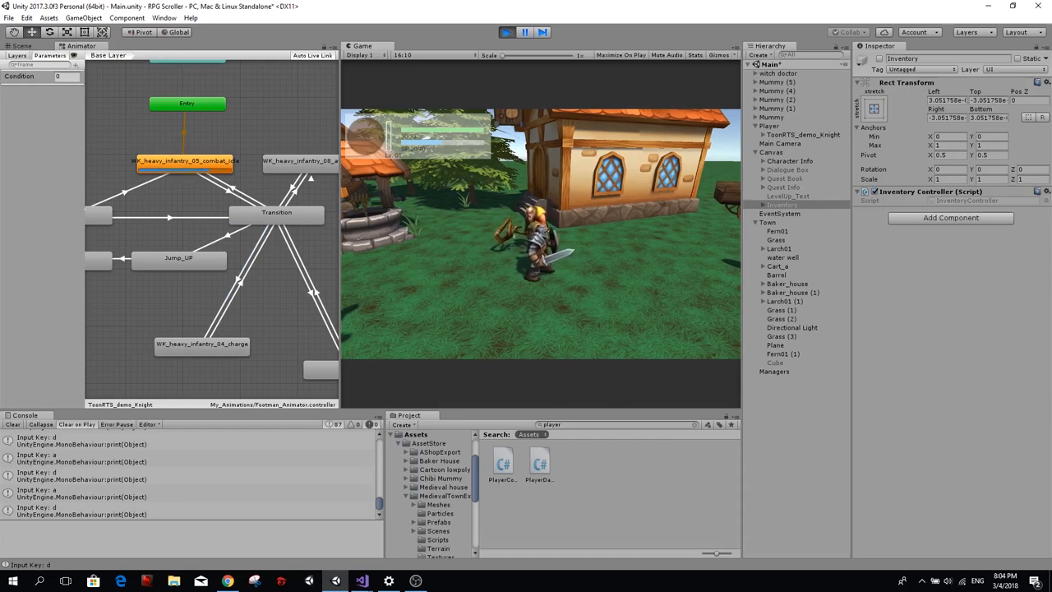
left_click(361, 582)
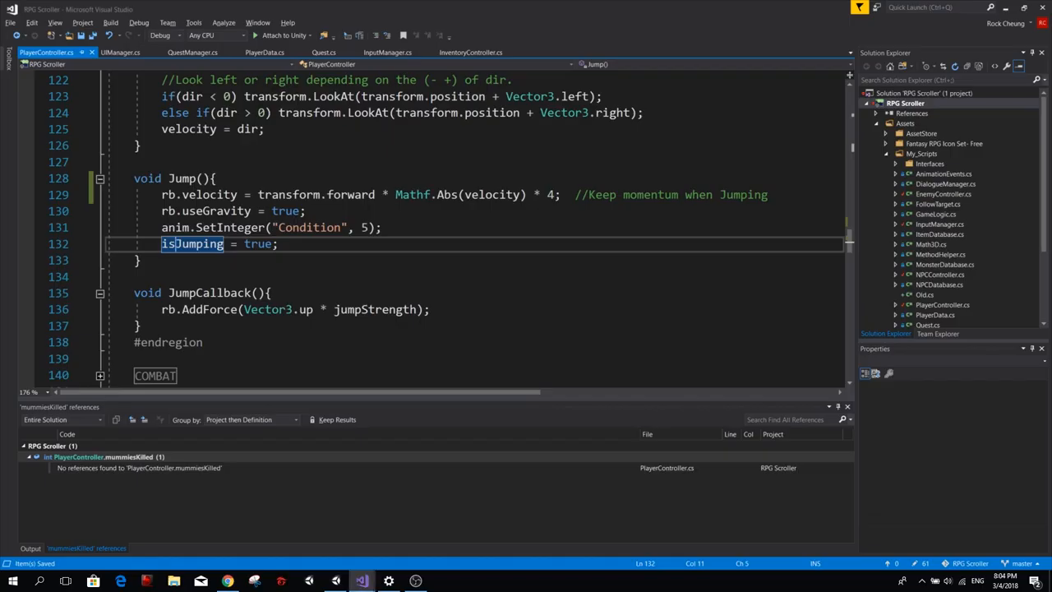
Add an else branch '//if we are indeed jumping' calling rb.MovePosition at movementSpeed / 5
scroll("up", 3)
type("else {")
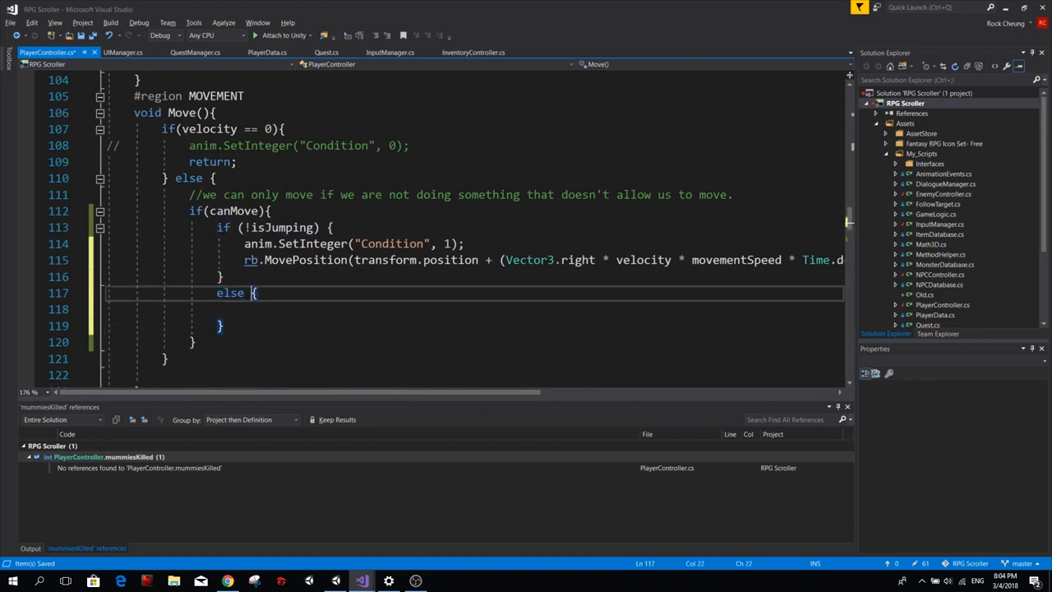
type("//if we are")
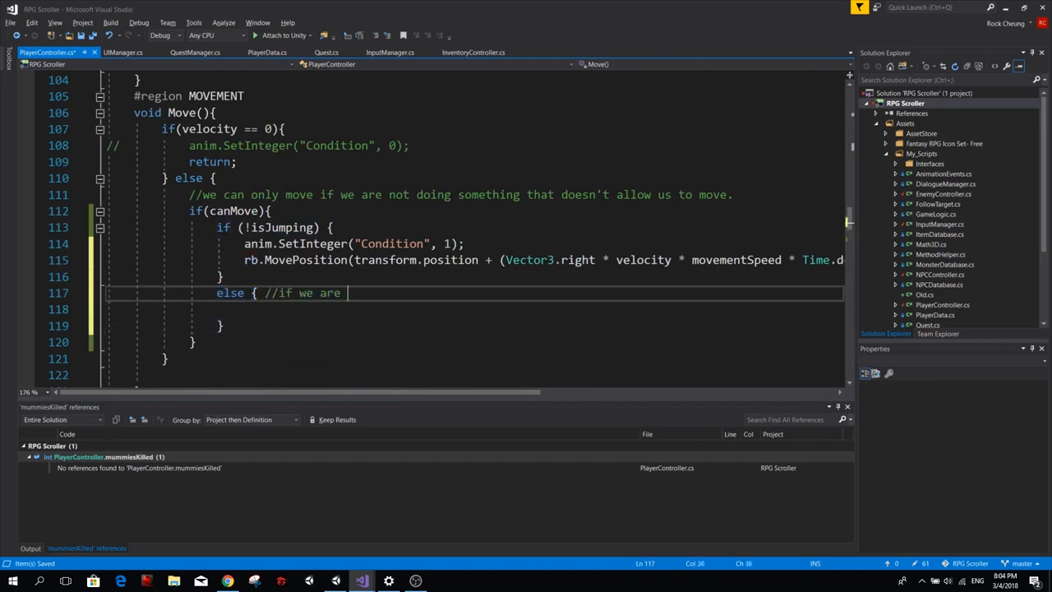
type("indeed jum")
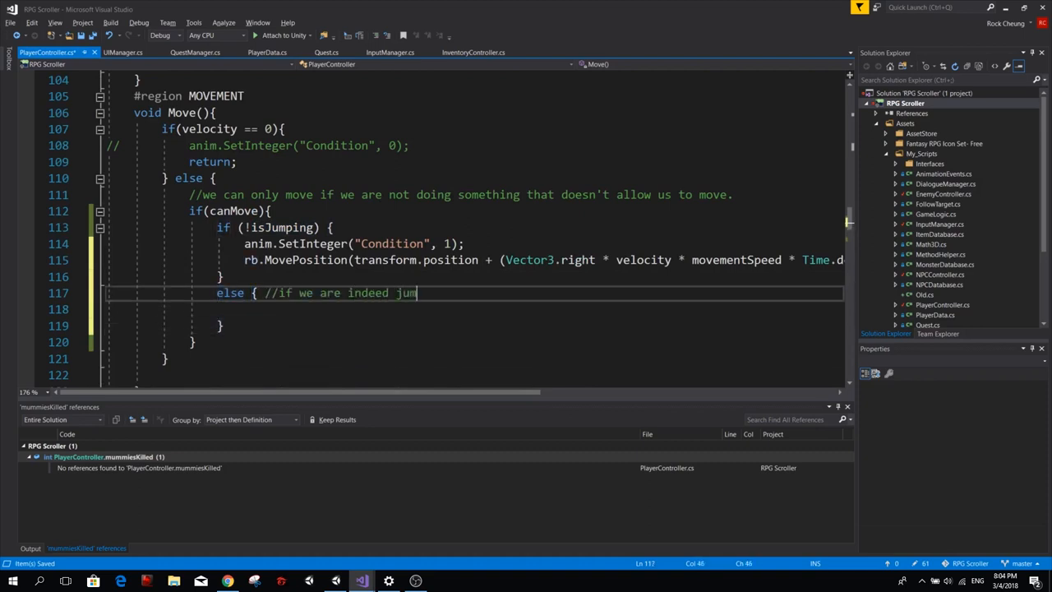
type("ping")
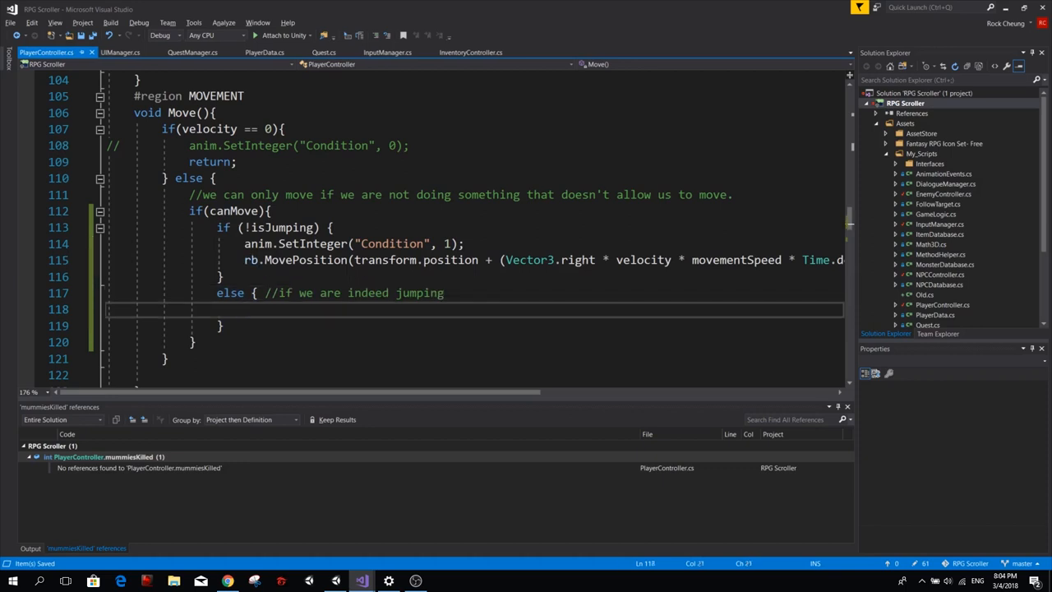
left_click(421, 259)
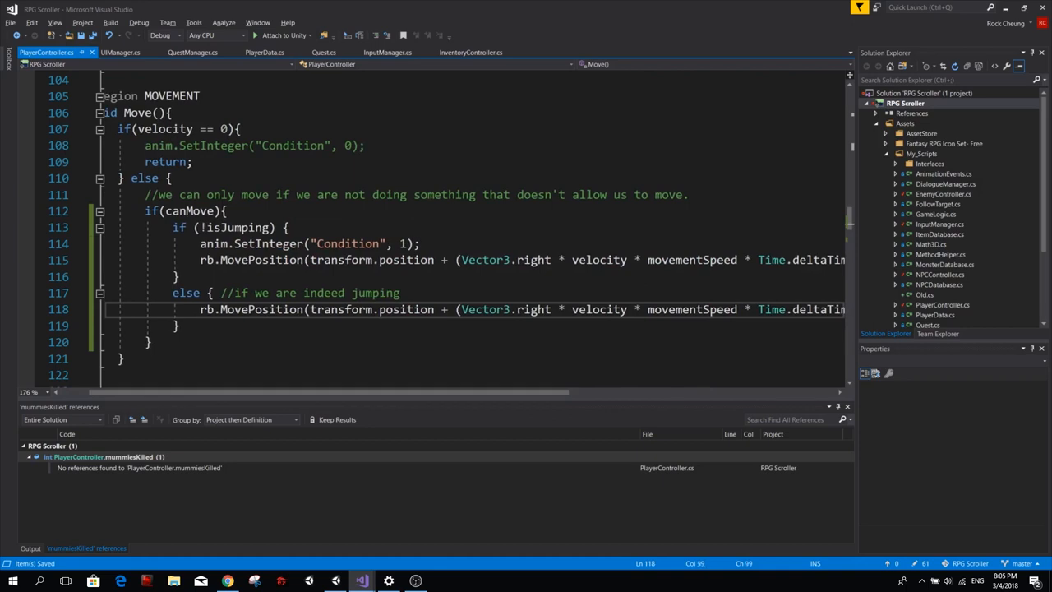
type("/ 5")
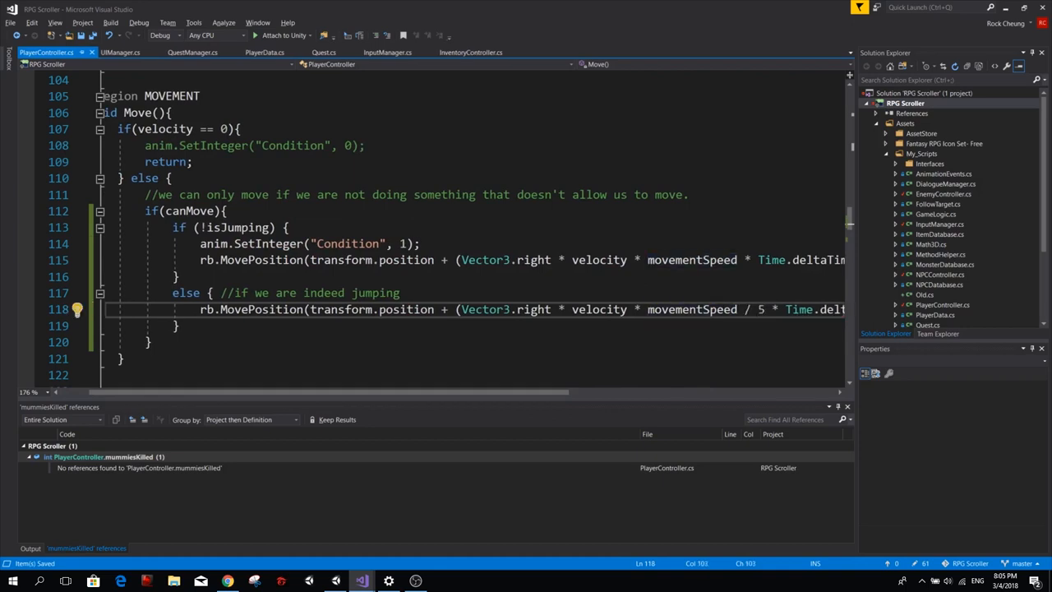
left_click(361, 582)
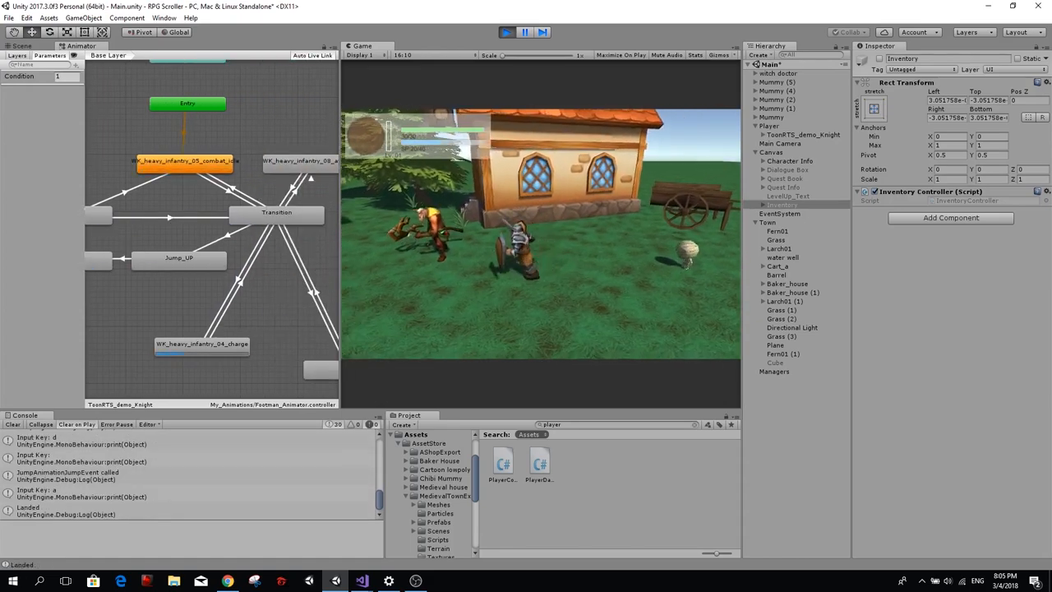
Change the jumping branch divisor from 5 to 2 and retest the knight's mid-air movement
left_click(362, 582)
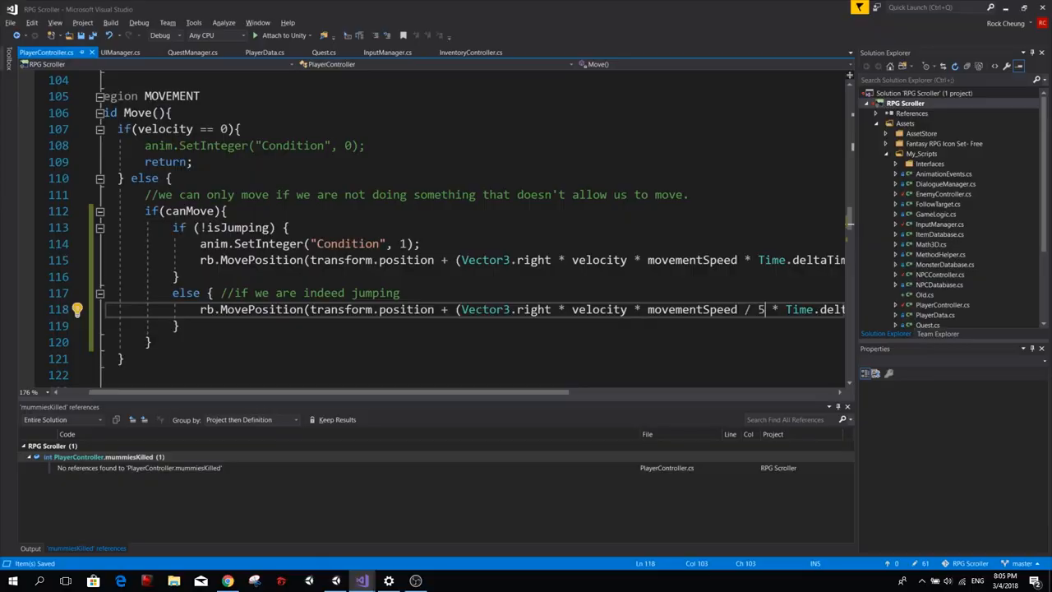
type("2")
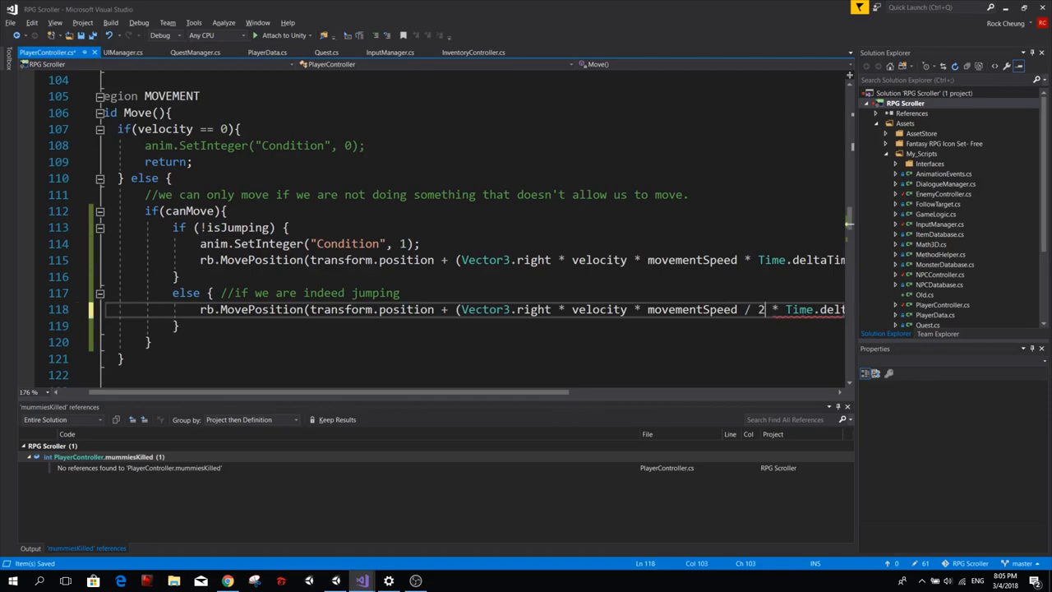
left_click(362, 582)
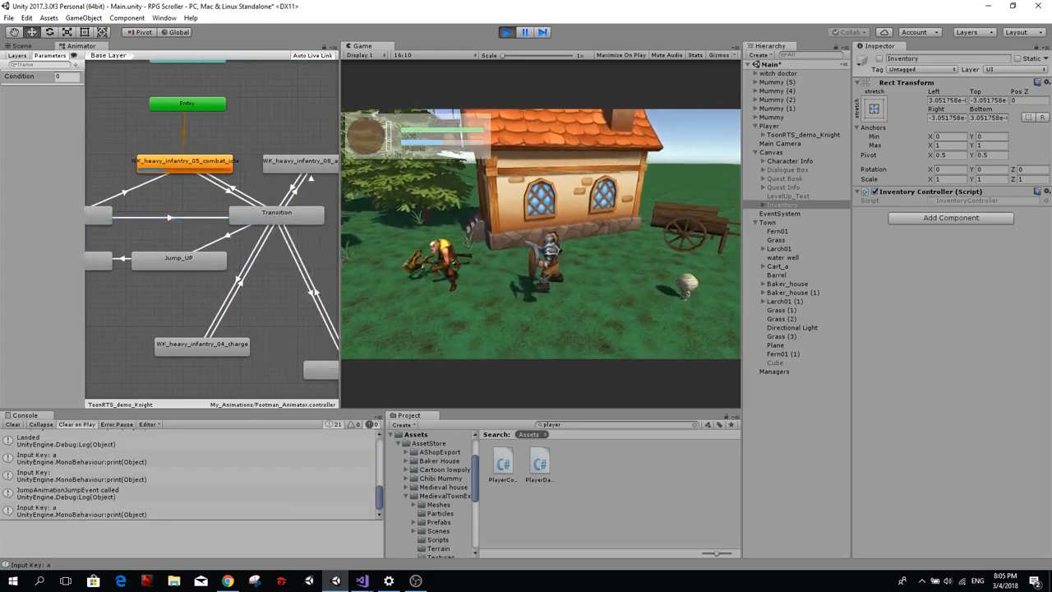
left_click(361, 582)
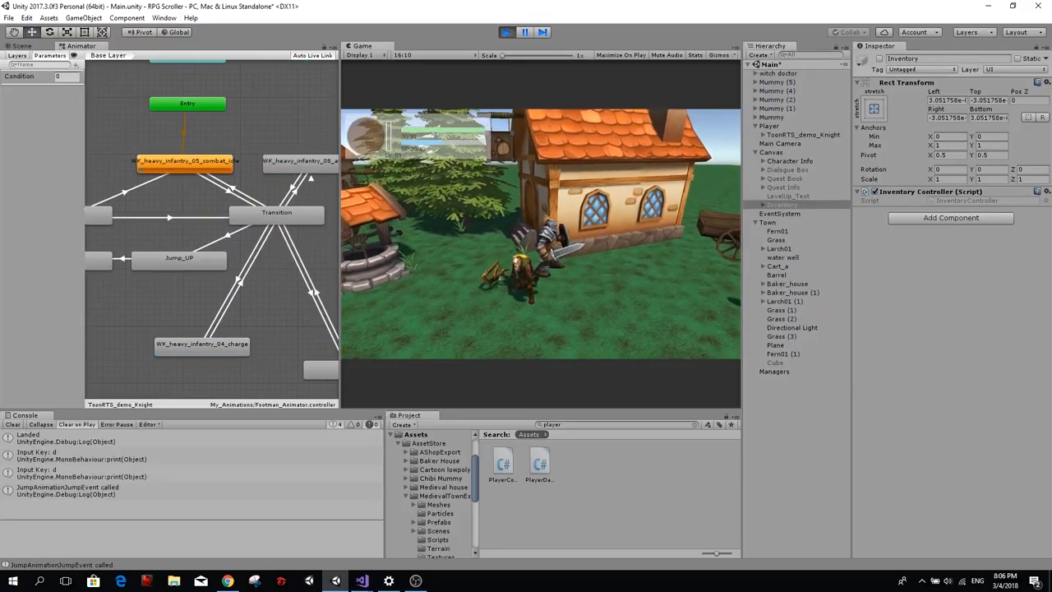
key("d")
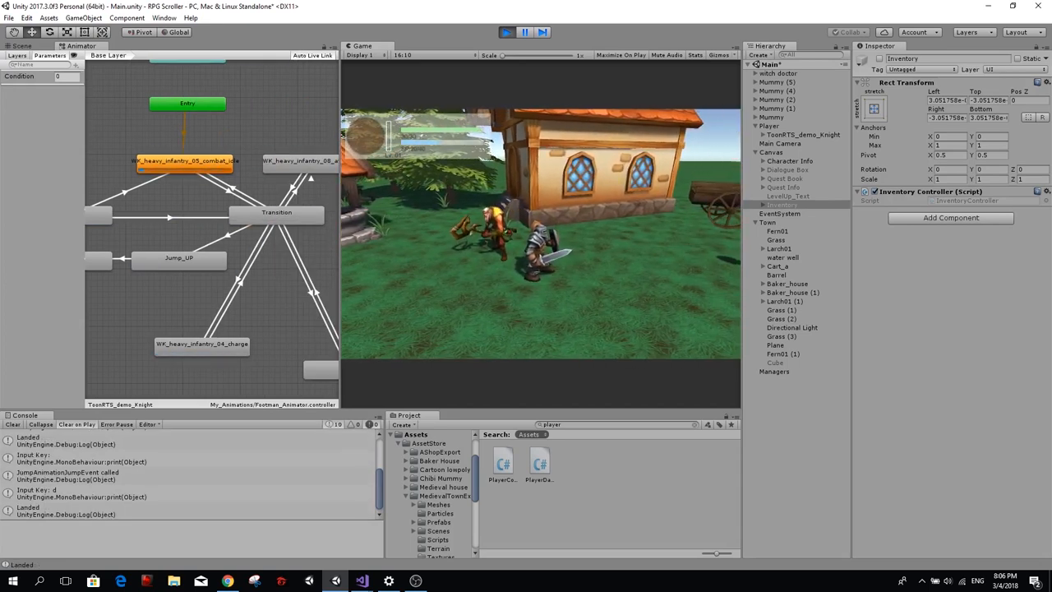
Paste a second white cube platform, Cube (1), into the scene and test the knight jumping onto it
right_click(779, 248)
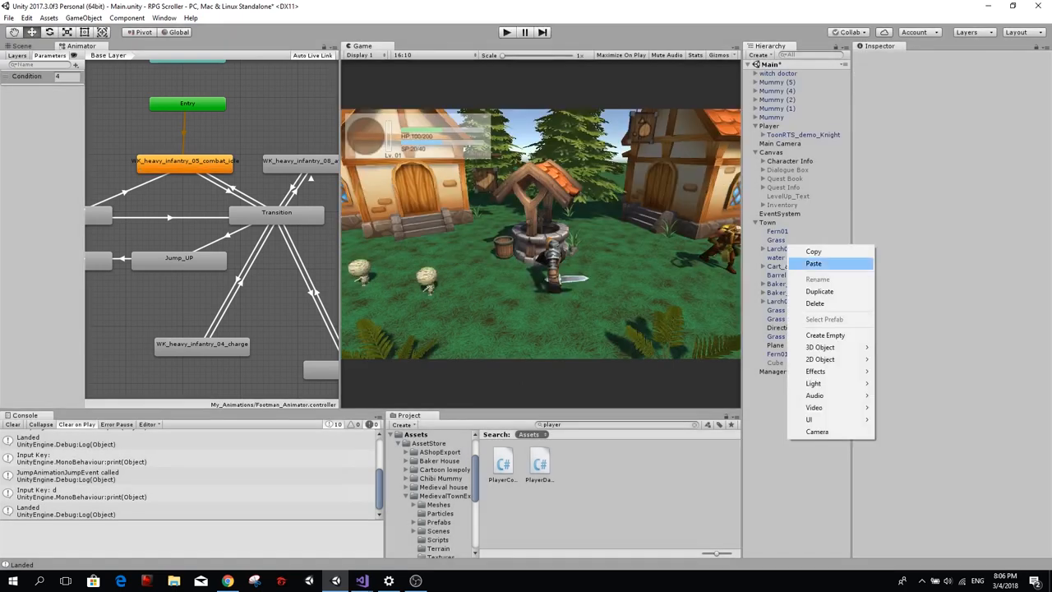
left_click(812, 263)
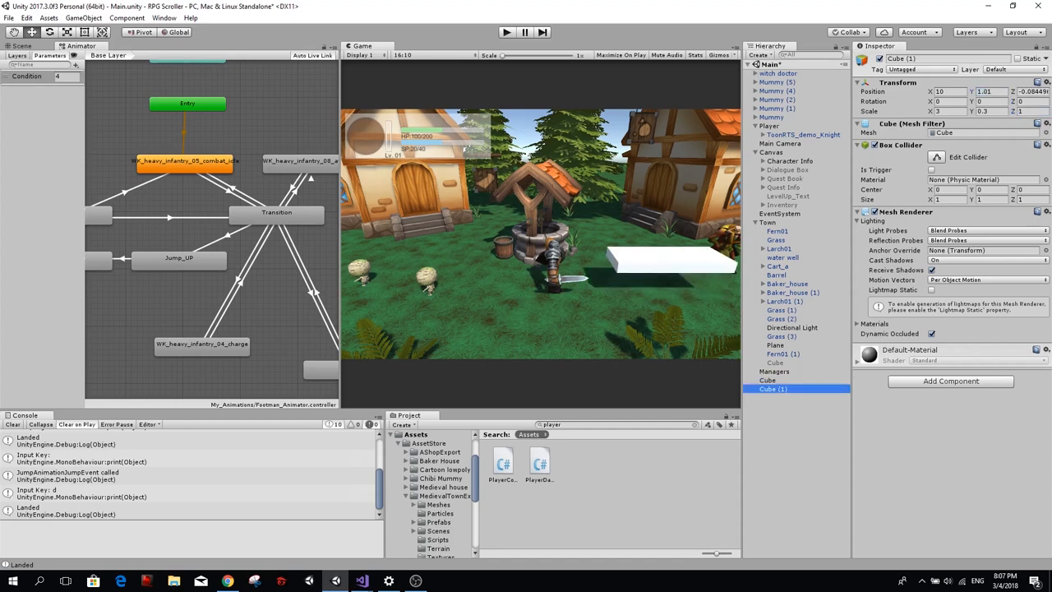
left_click(23, 46)
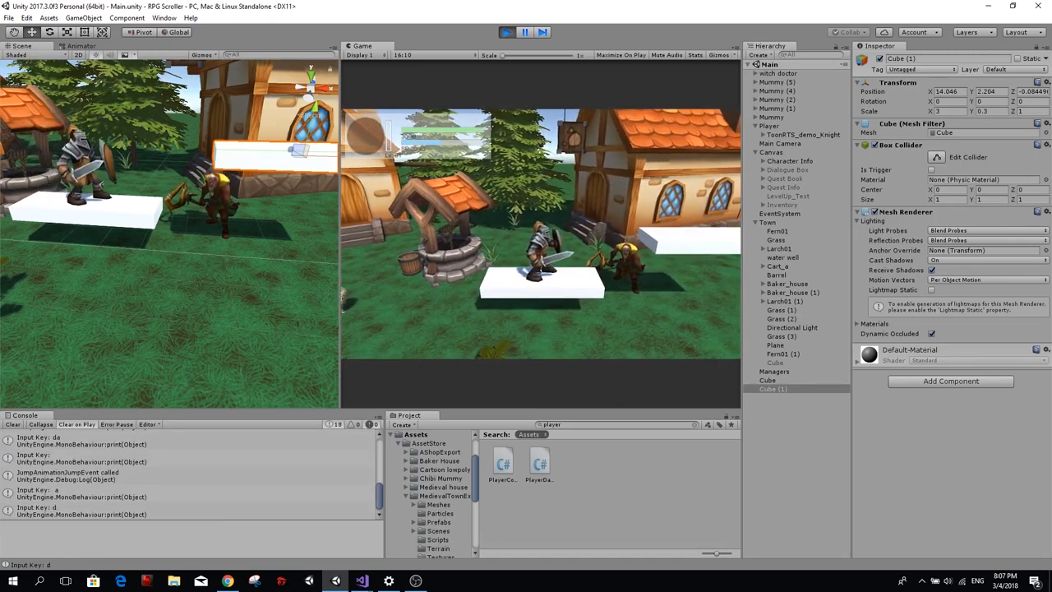
key("d")
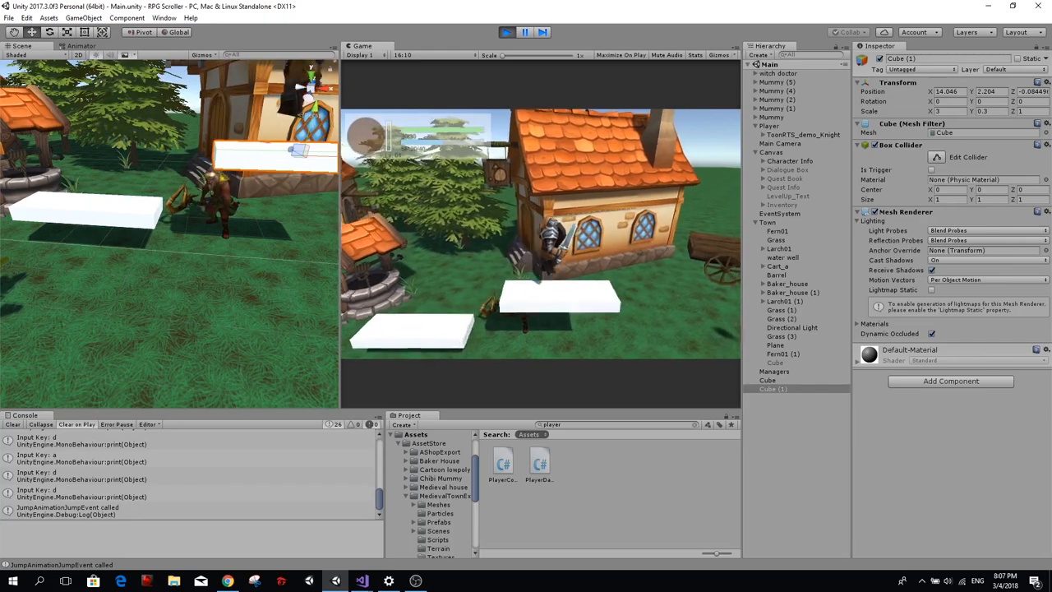
left_click(360, 582)
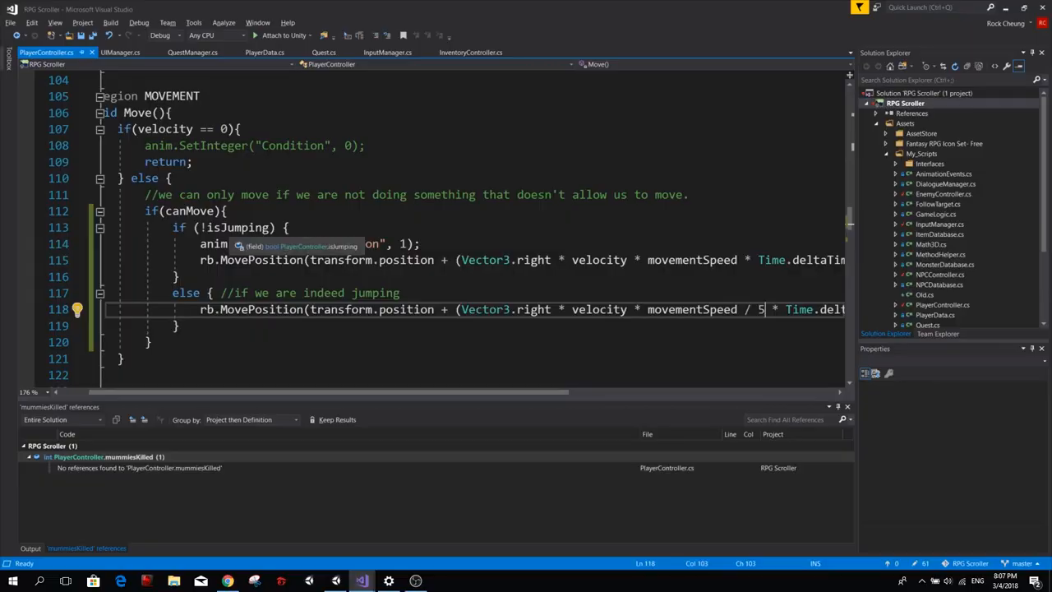
scroll("down", 3)
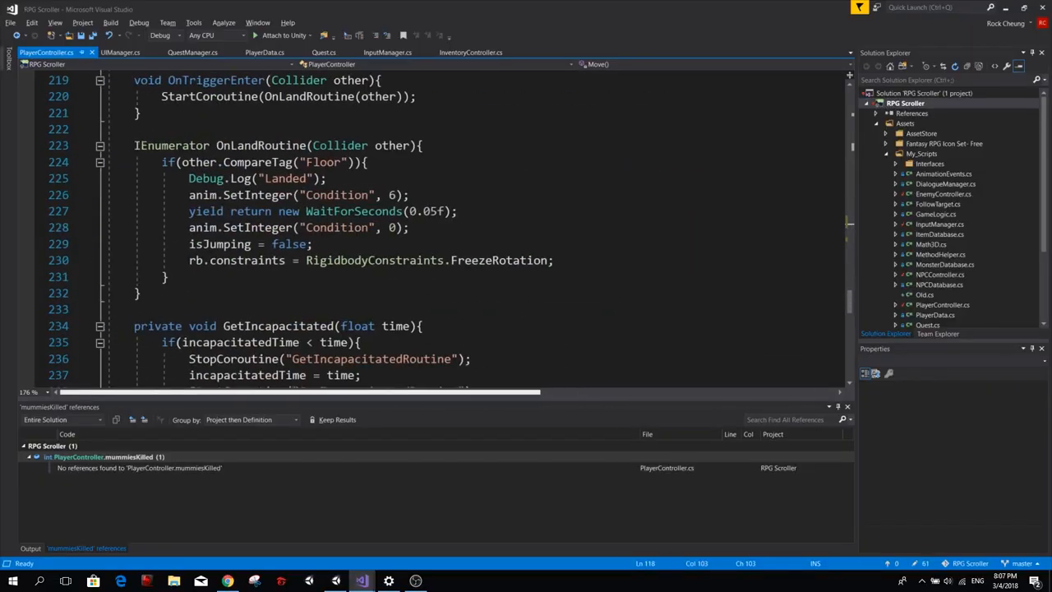
scroll("down", 3)
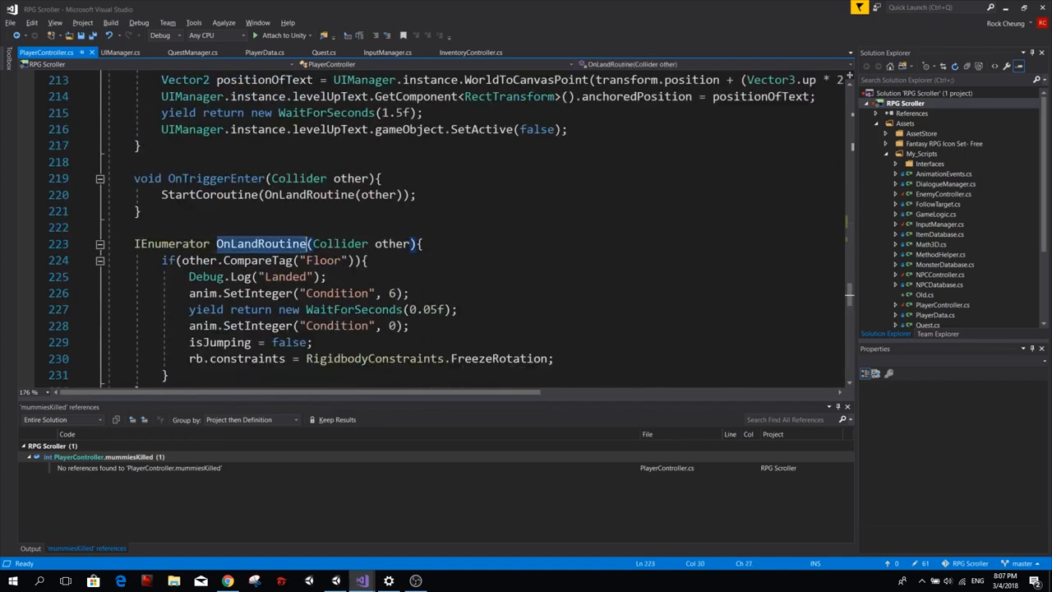
double_click(323, 260)
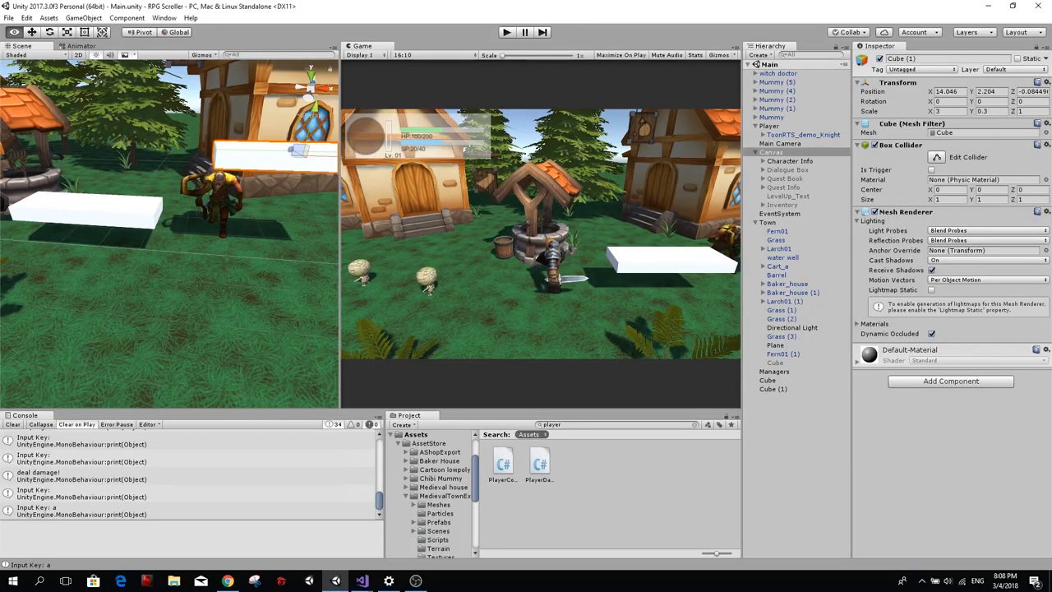
Play-test the knight jumping across the white platforms and dropping off their edges
left_click(766, 380)
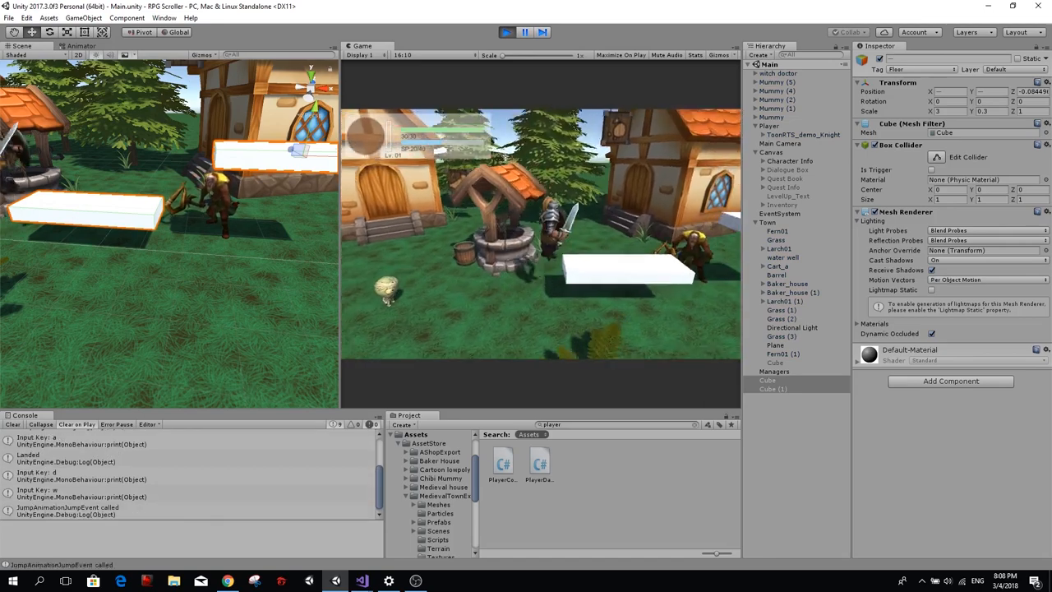
key("d")
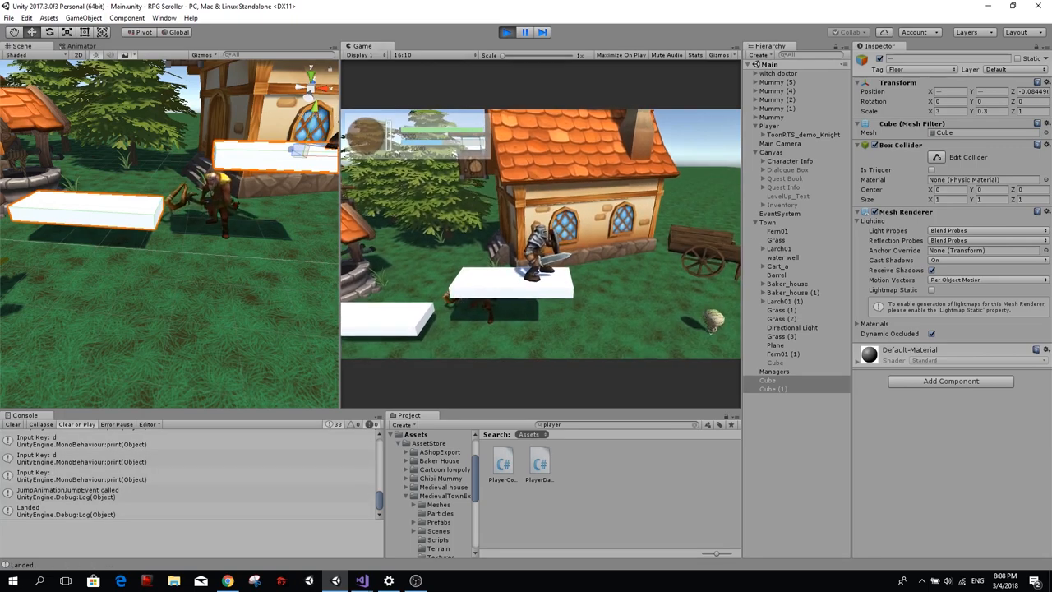
left_click(49, 46)
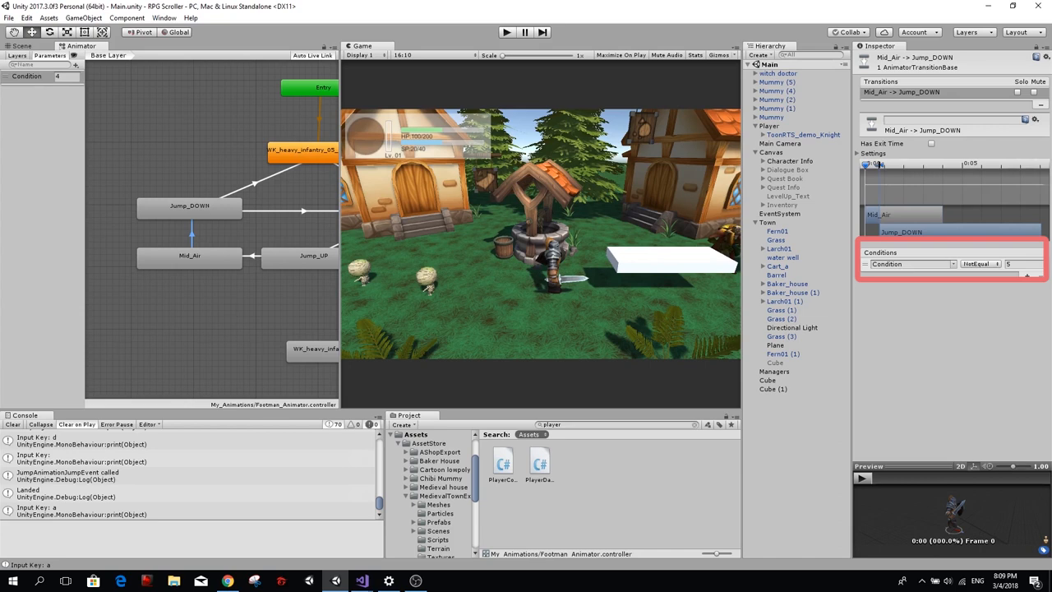
Set the Mid_Air to Jump_DOWN transition to fire when Condition Equals 6
left_click(979, 263)
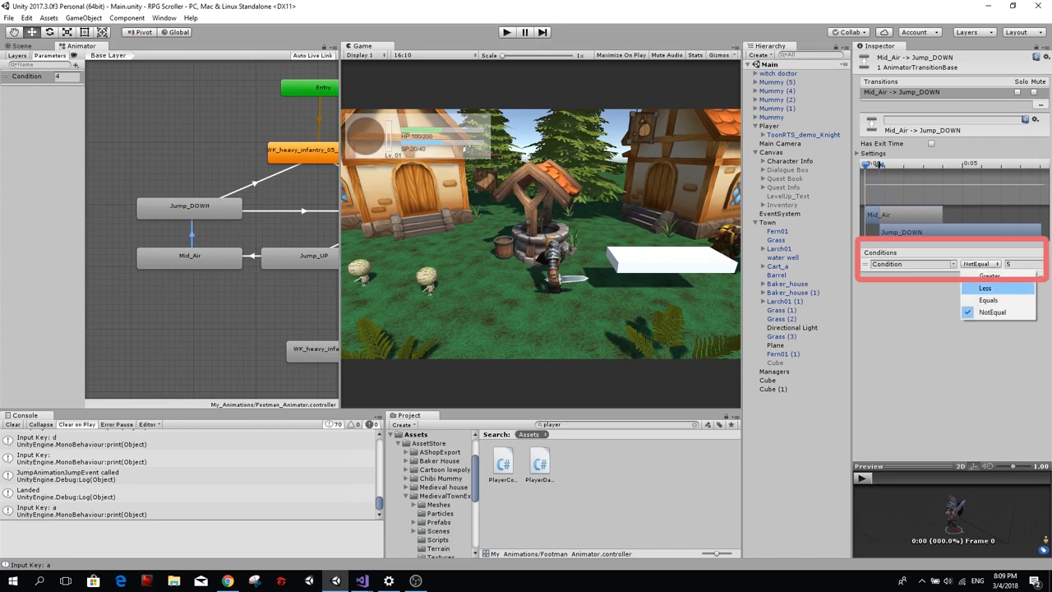
left_click(988, 299)
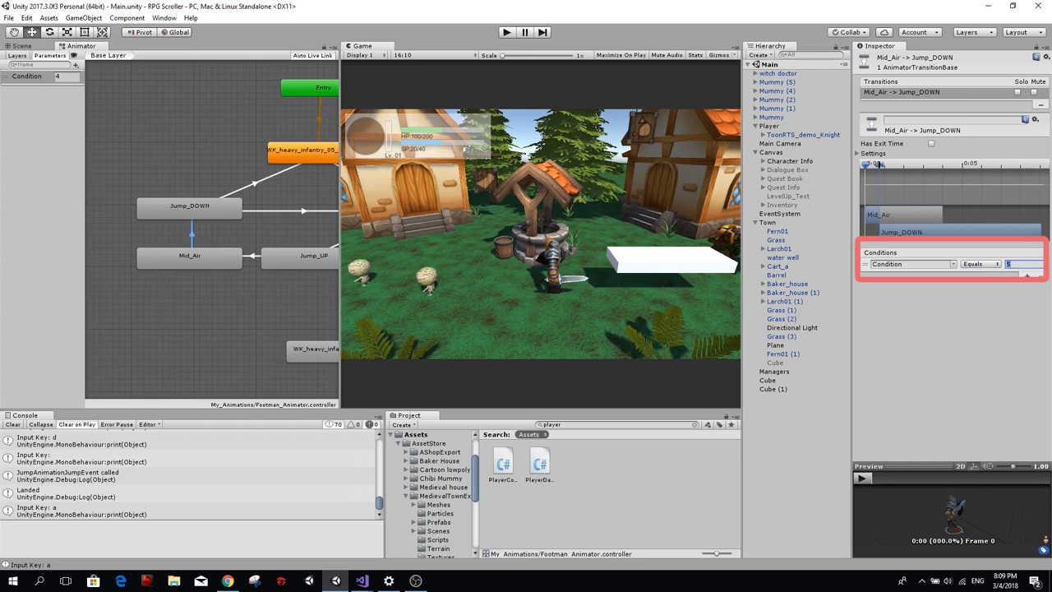
type("6")
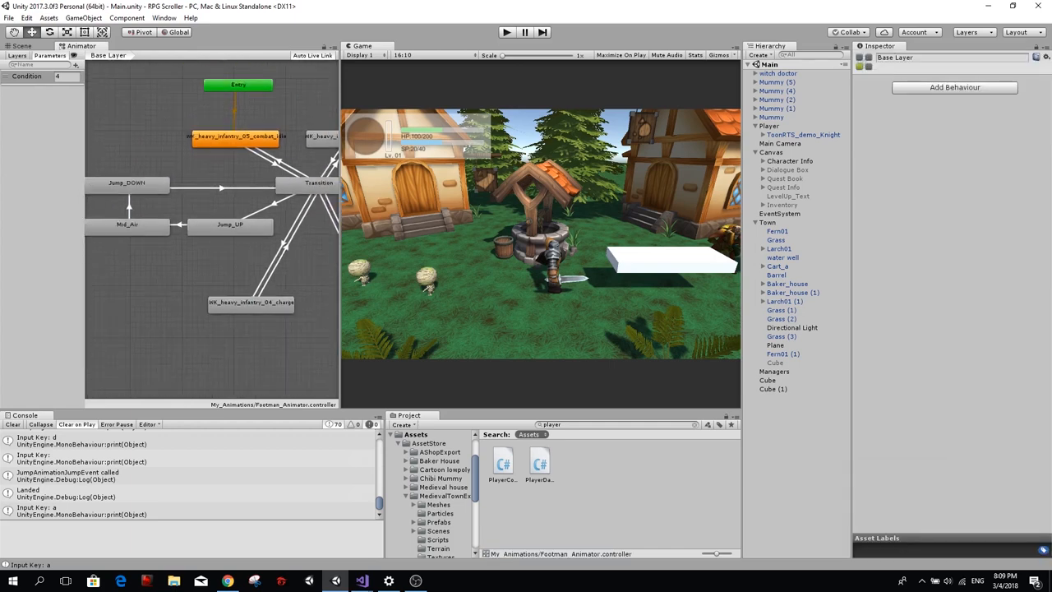
Add a Condition Equals condition to the Transition -> Mid_Air arrow, then switch to the script
left_click(319, 183)
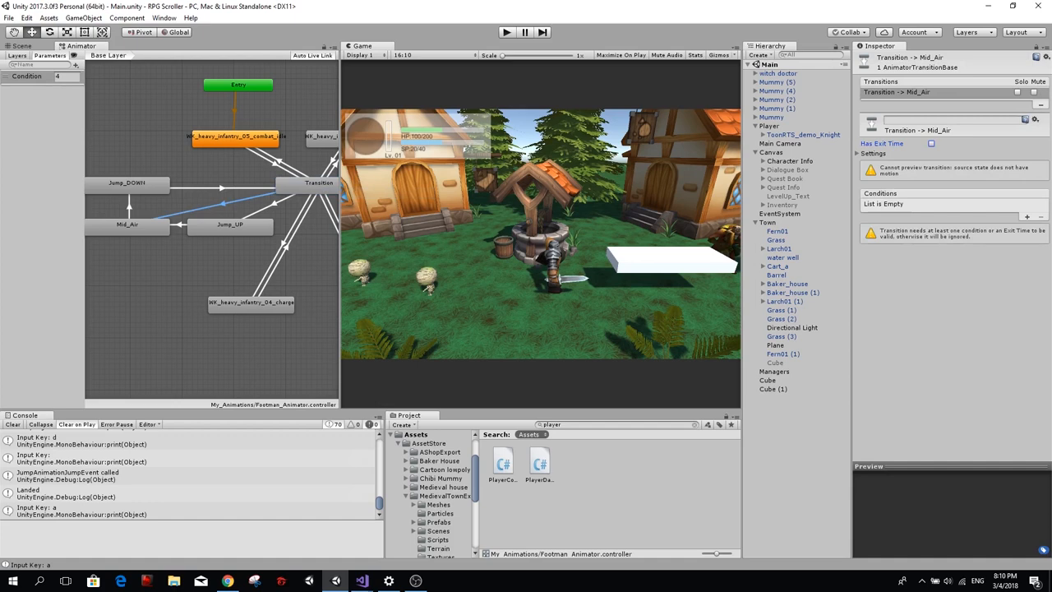
left_click(1026, 217)
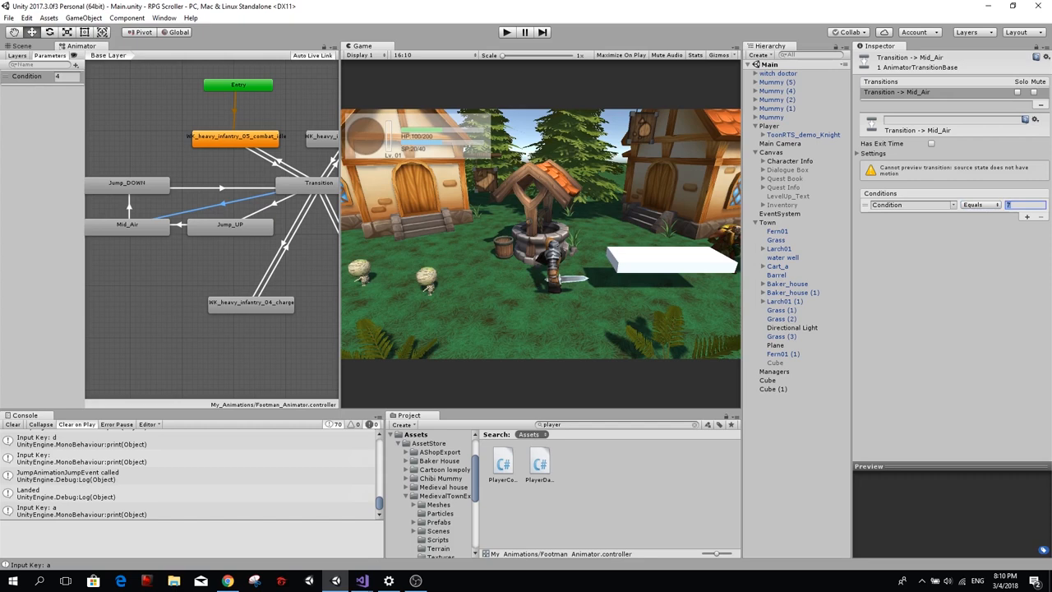
left_click(230, 223)
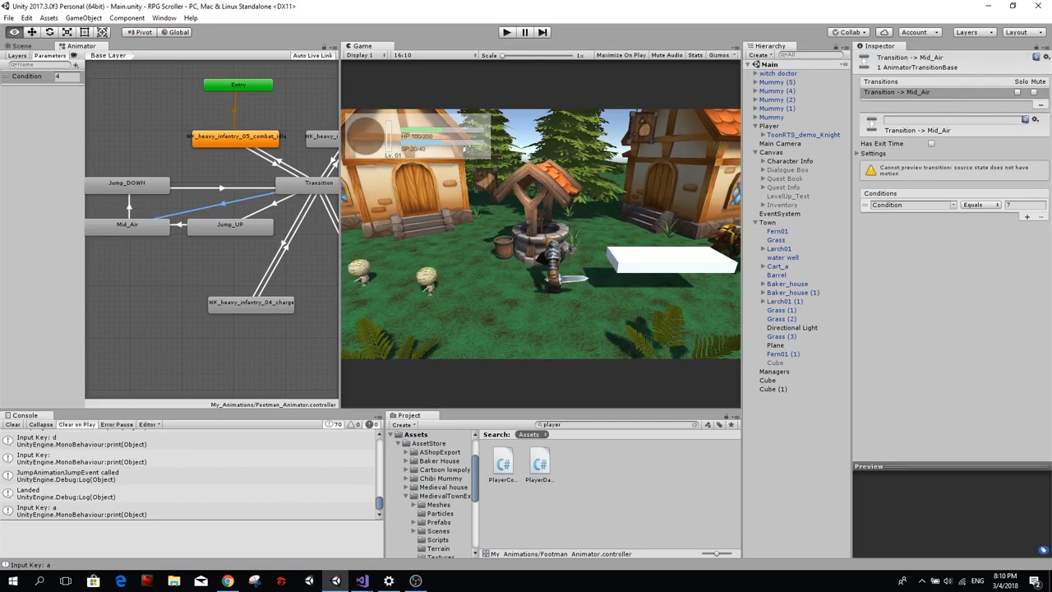
left_click(362, 582)
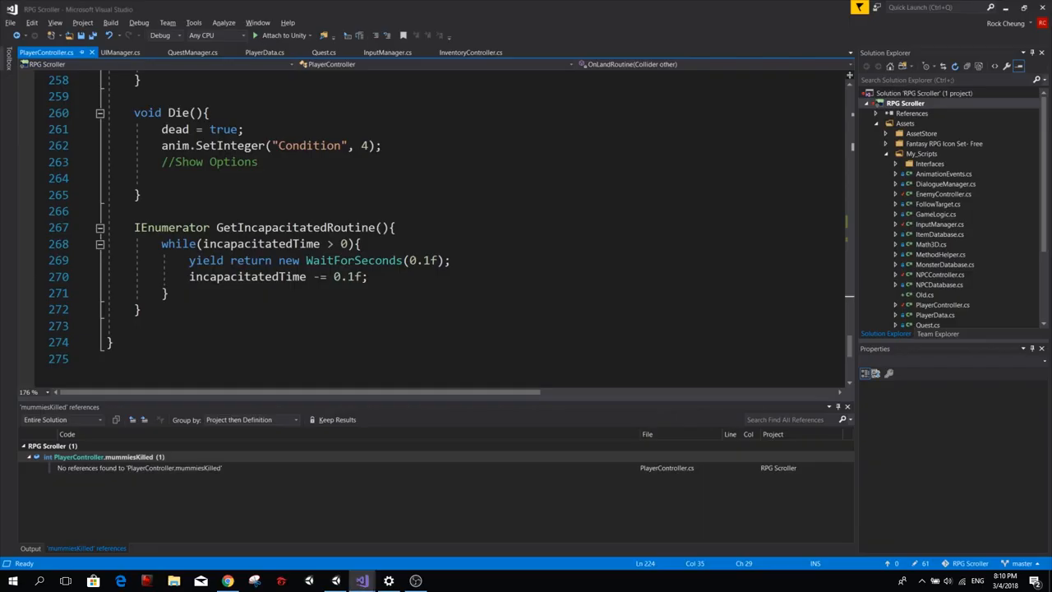
scroll("up", 3)
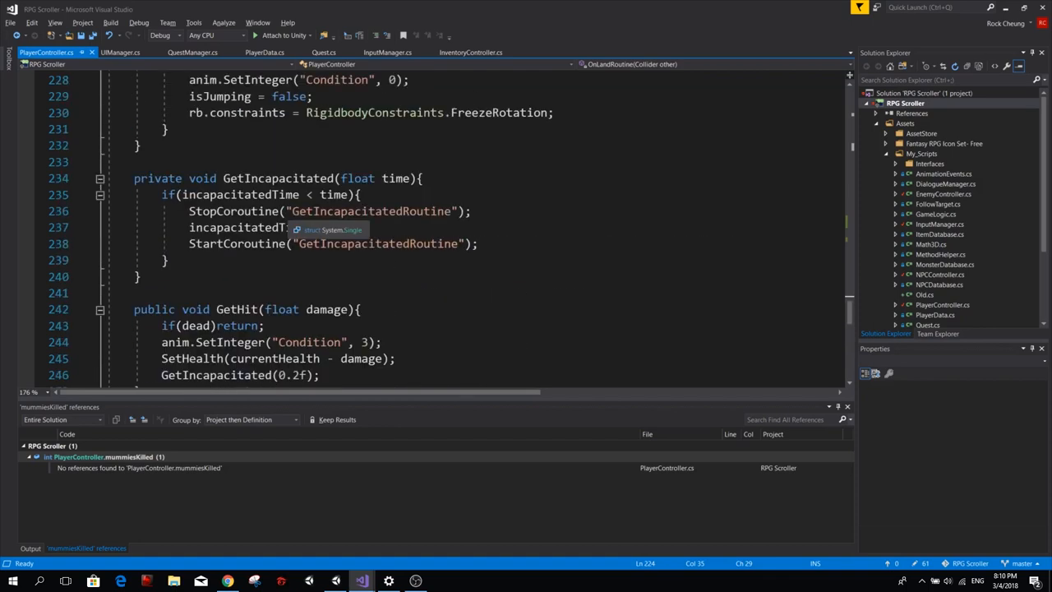
scroll("up", 3)
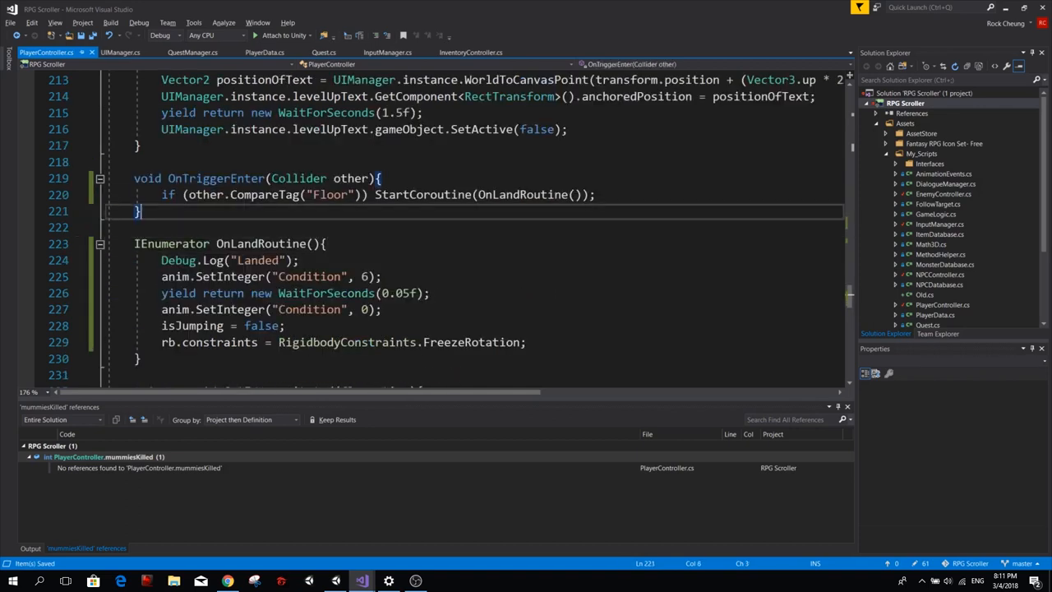
left_click(260, 243)
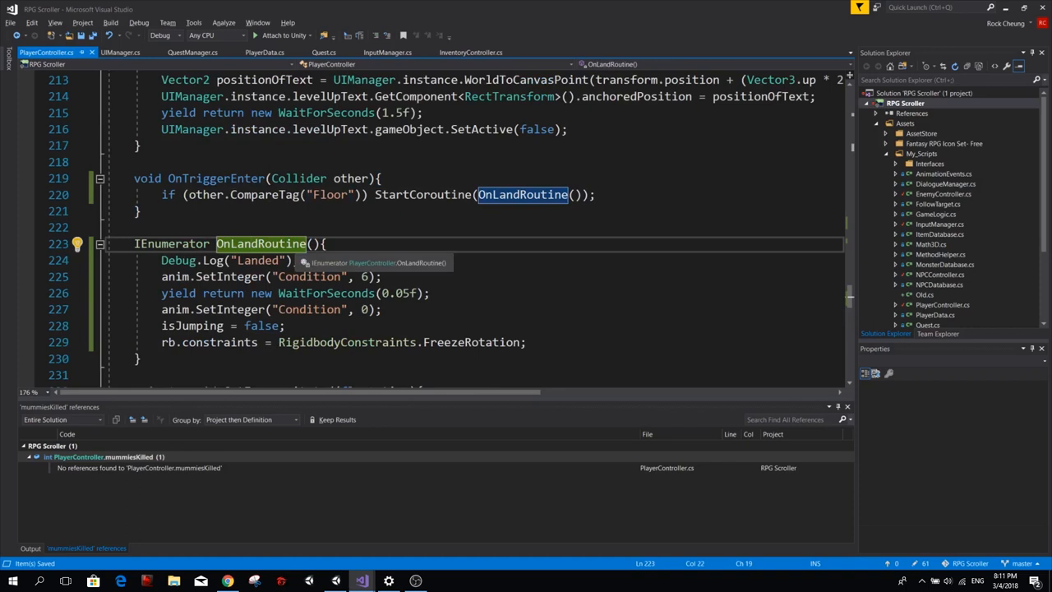
Add an empty OnLeaveFloor() method below the OnTriggerEnter handler
left_click(138, 210)
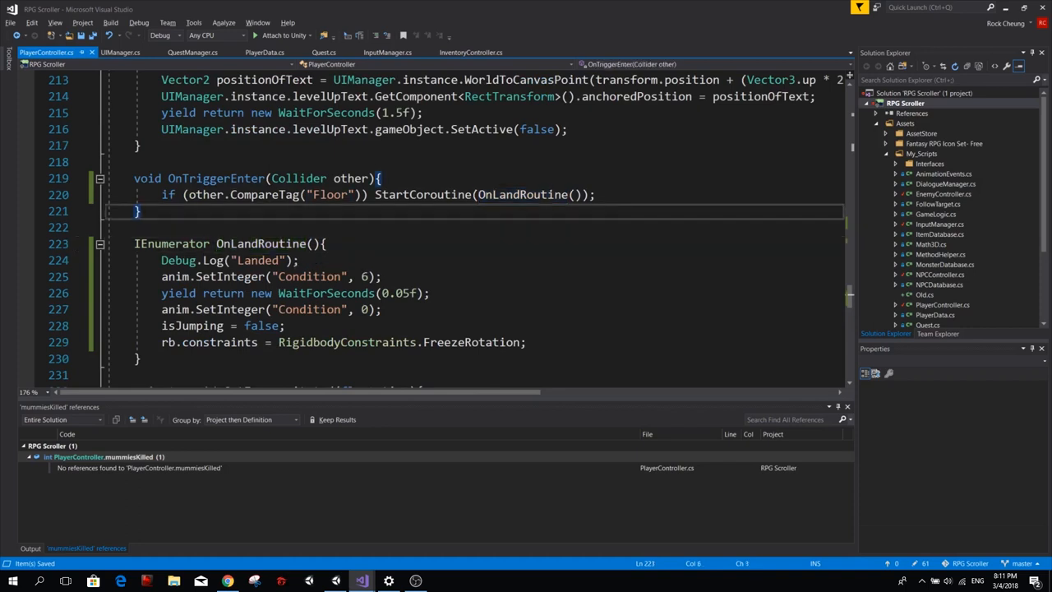
type("void OnLeaveFloor(")
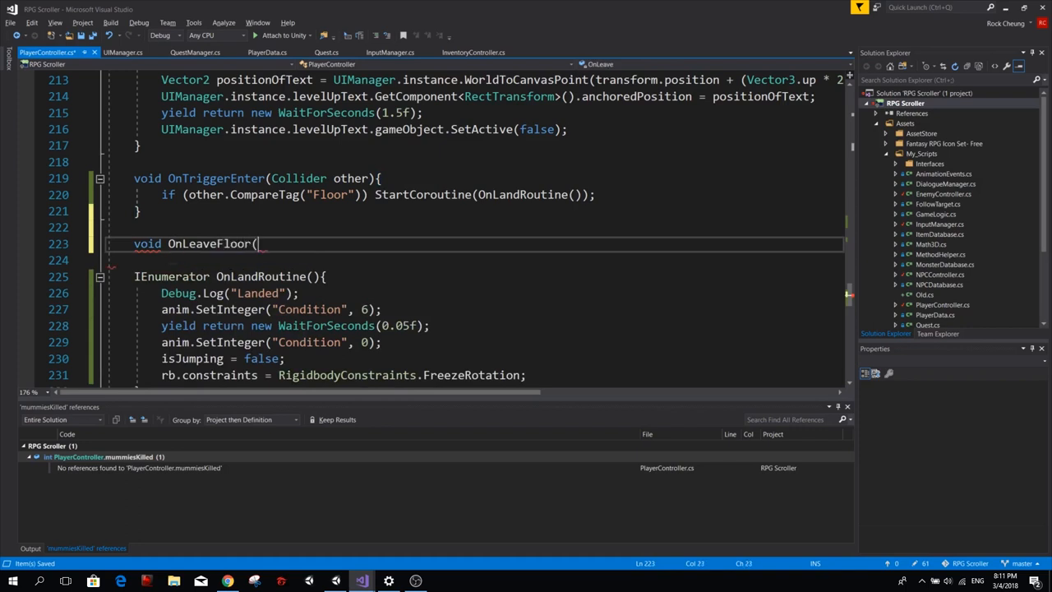
type(") {")
type("void")
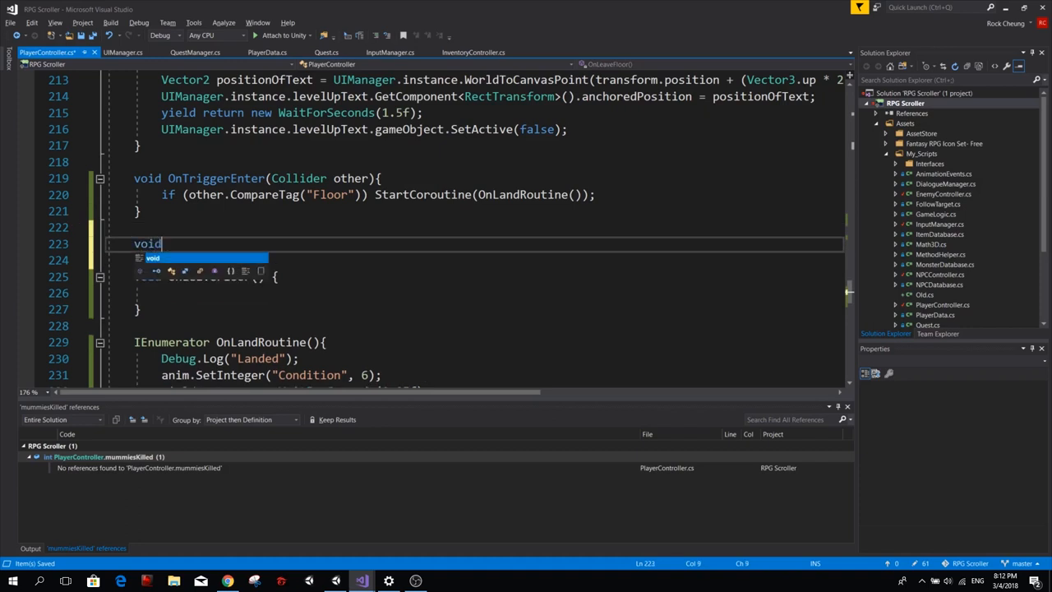
Add OnTriggerExit(Collider other) that calls OnLeaveFloor when other has the Floor tag
type("OnTigr")
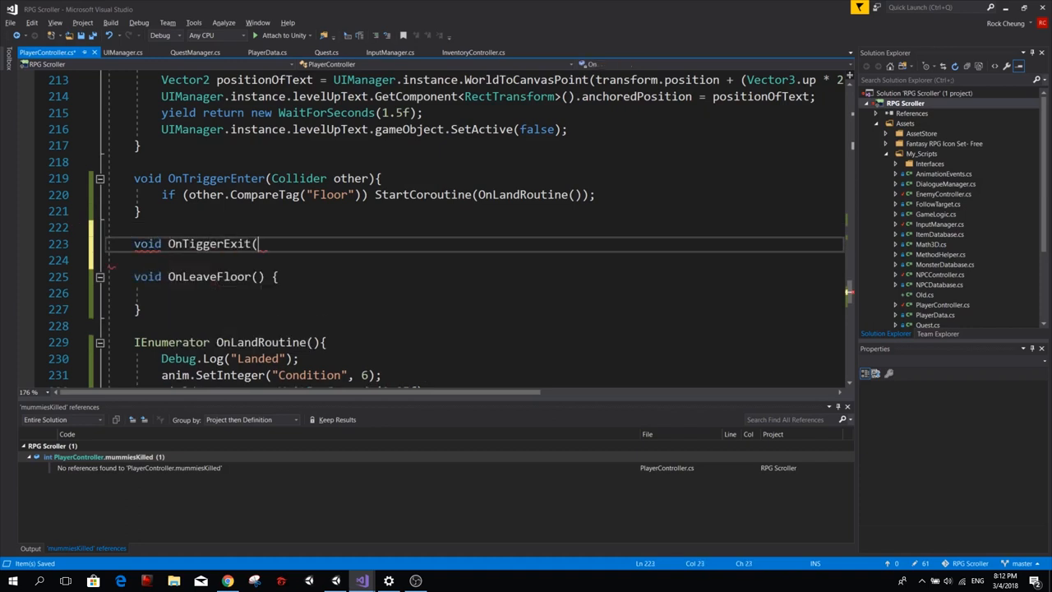
type("Collider")
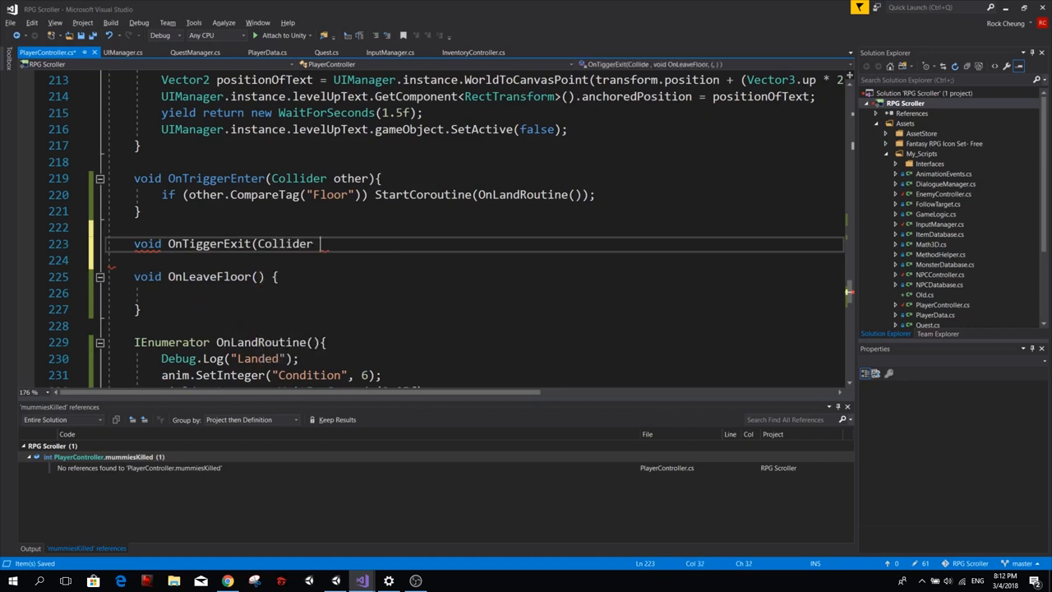
type("other) { }")
left_click(473, 262)
type("if (other.CompareTag(\"Floor")
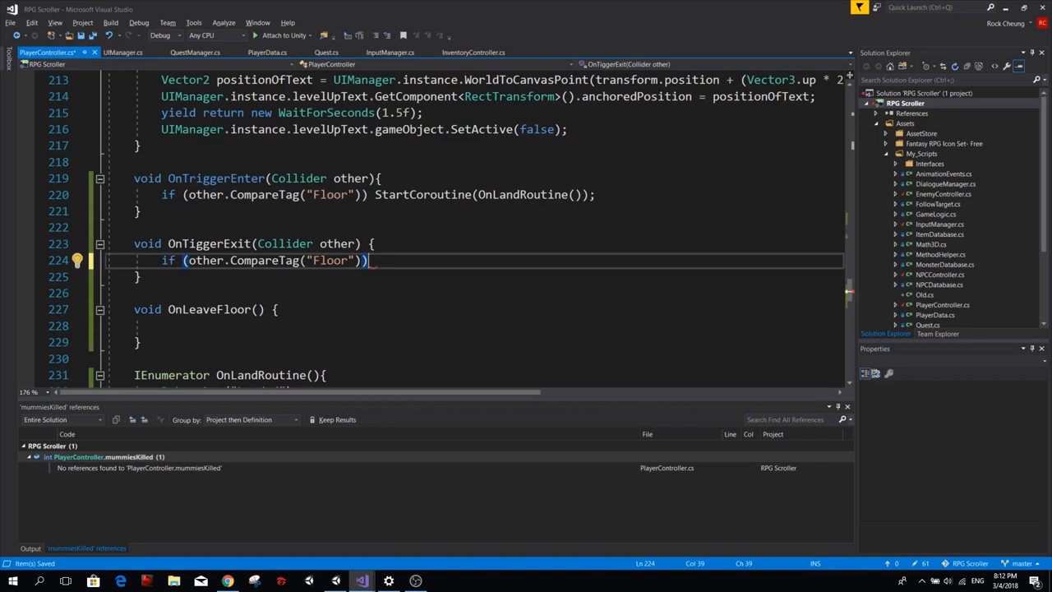
type("OnLeaveFloor();")
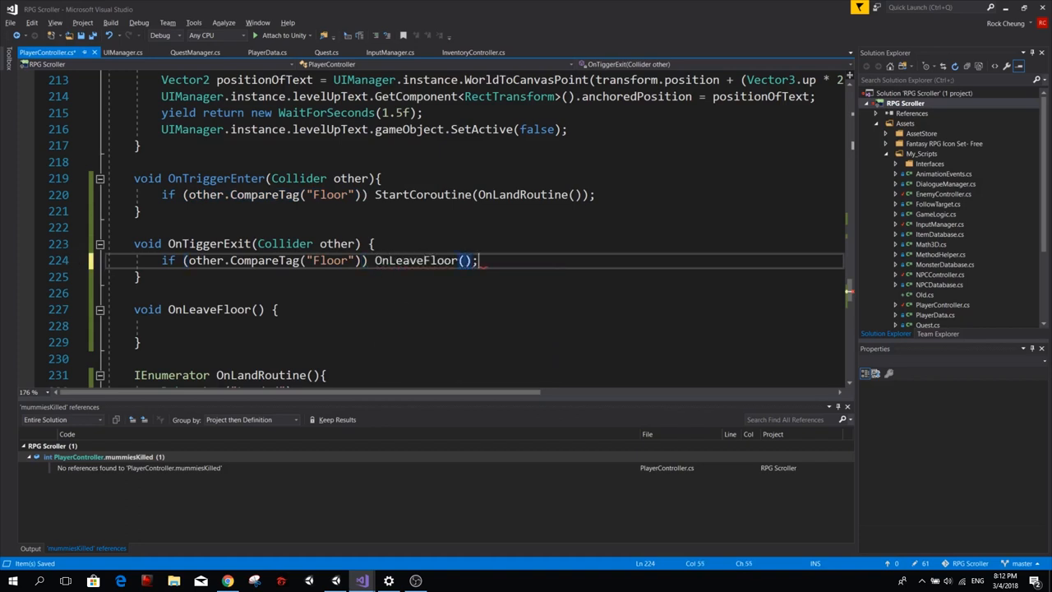
scroll("down", 3)
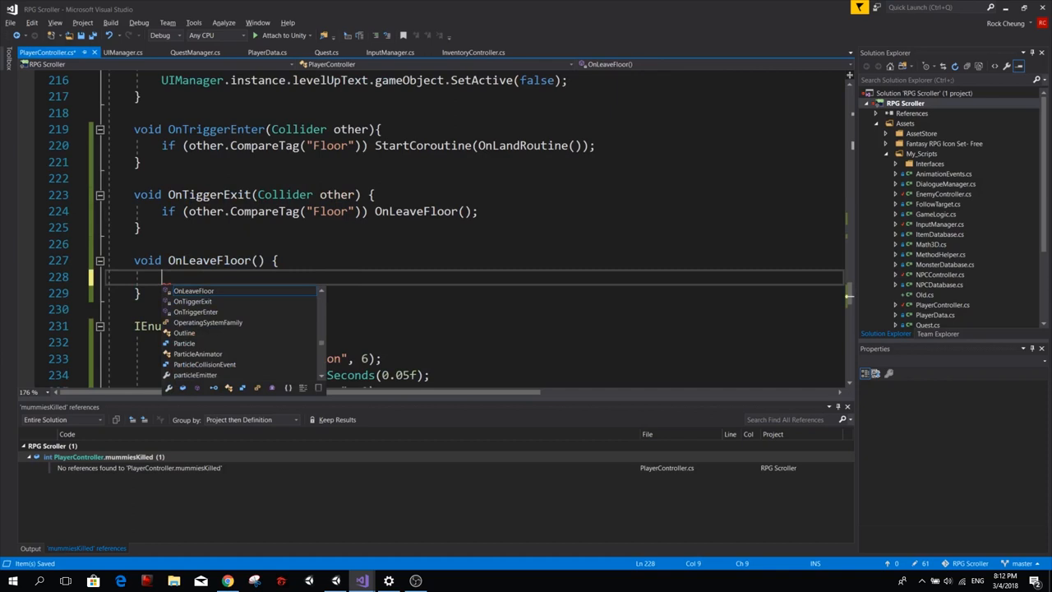
Write anim.SetInteger("Condition", 7) with a Mid Air comment in OnLeaveFloor
type("anim.Se")
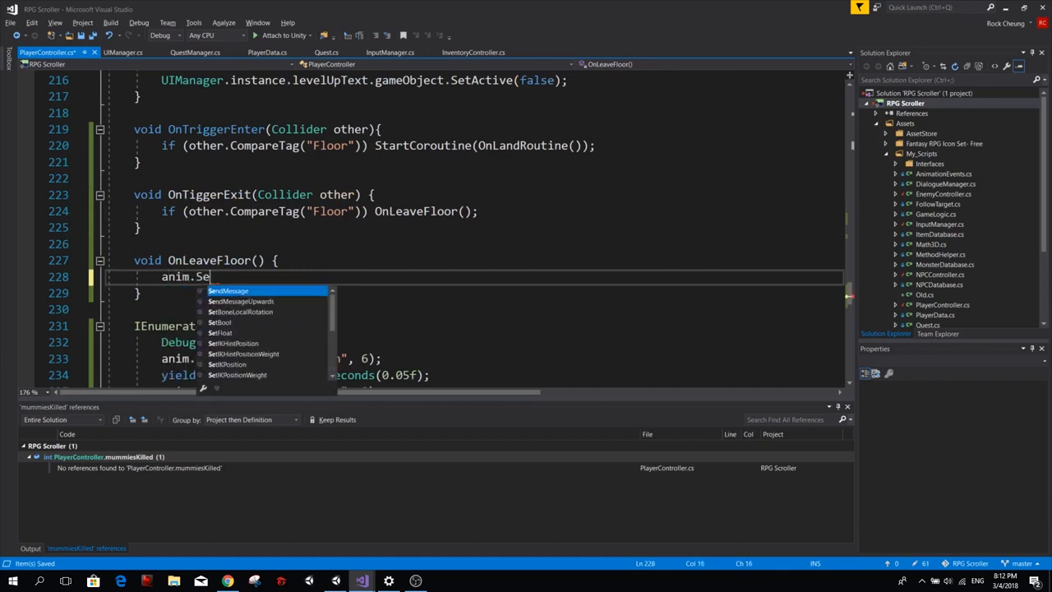
type("tInteger(\"")
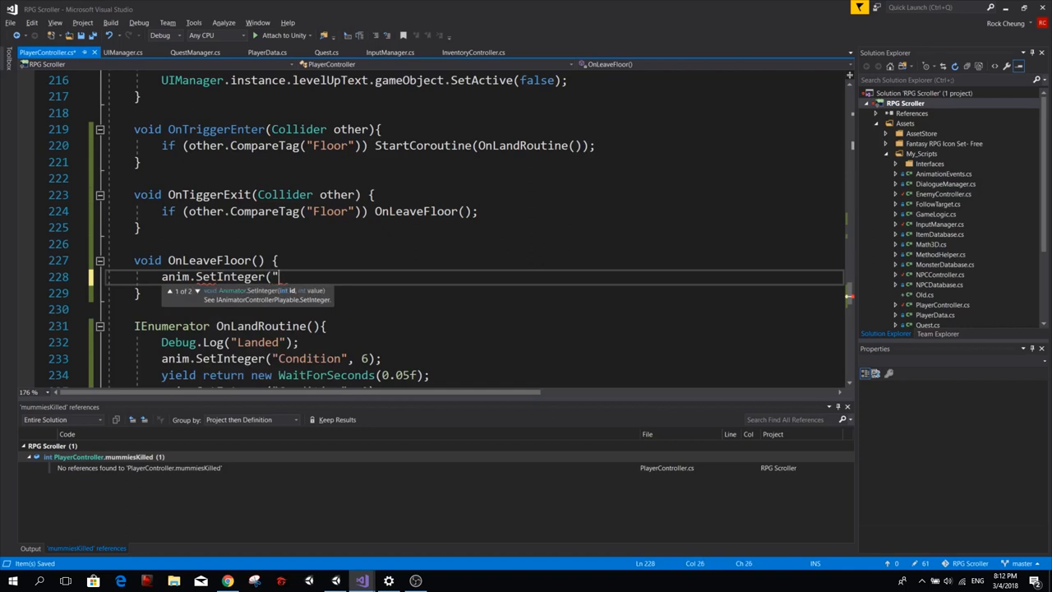
type("Condition\", 7)")
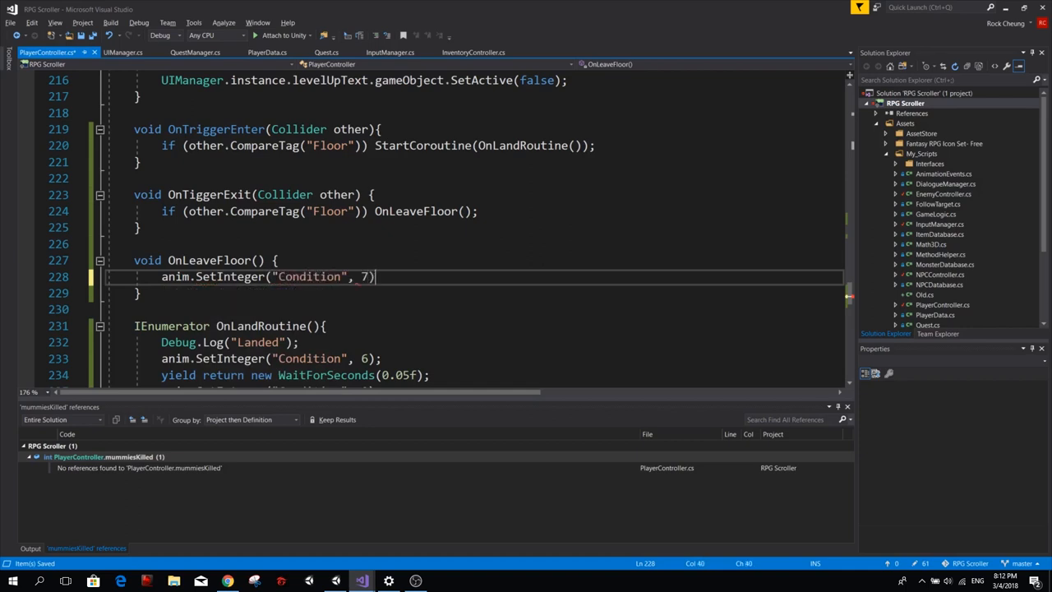
type("; //Set animation to")
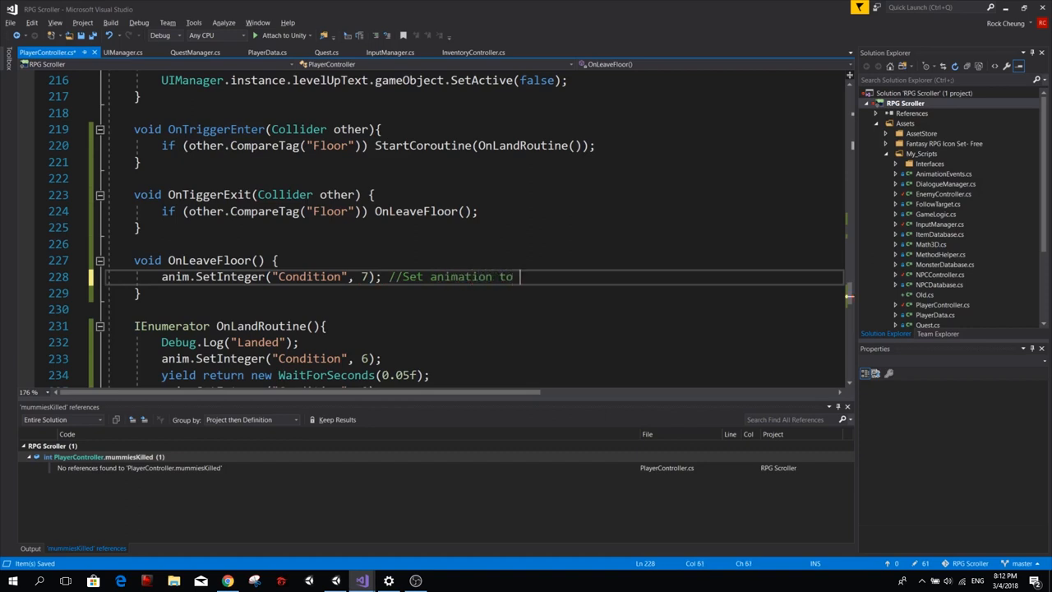
type("Mid Air")
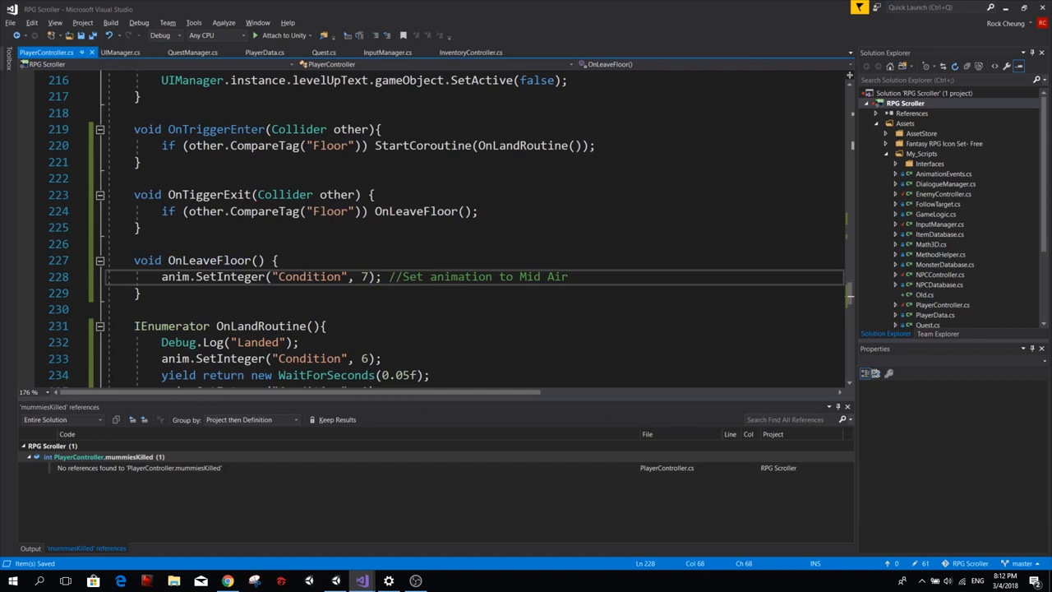
Set isJumping = true and rb.useGravity = true in OnLeaveFloor
type("isj")
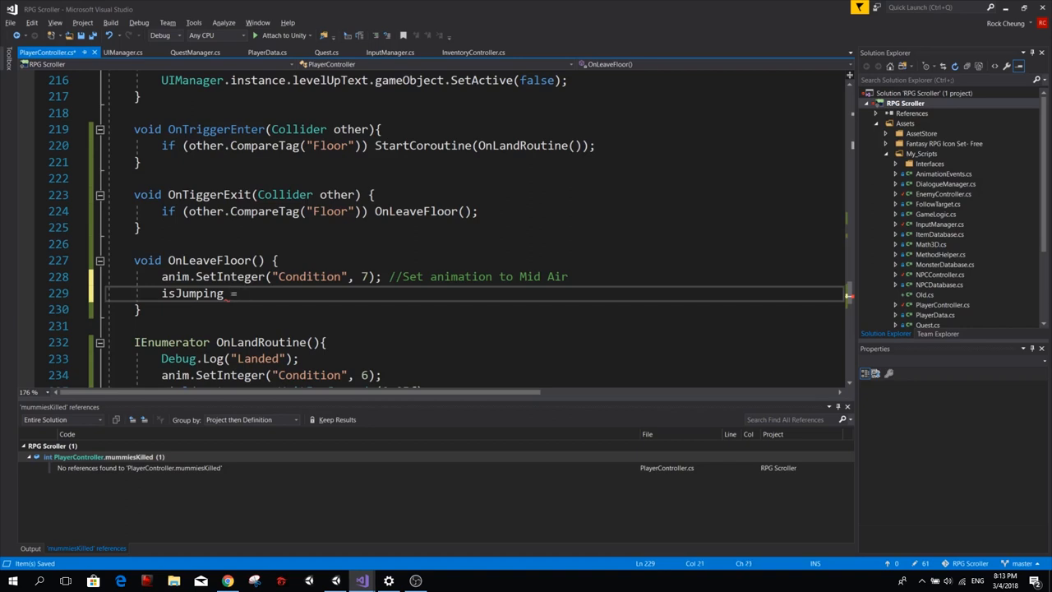
type("true;")
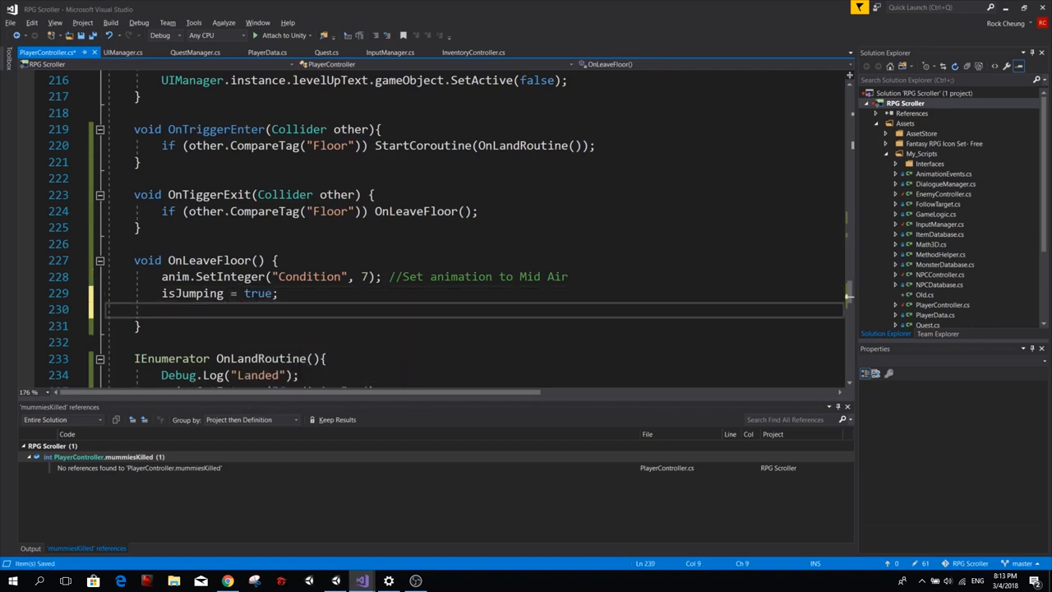
type("rb.")
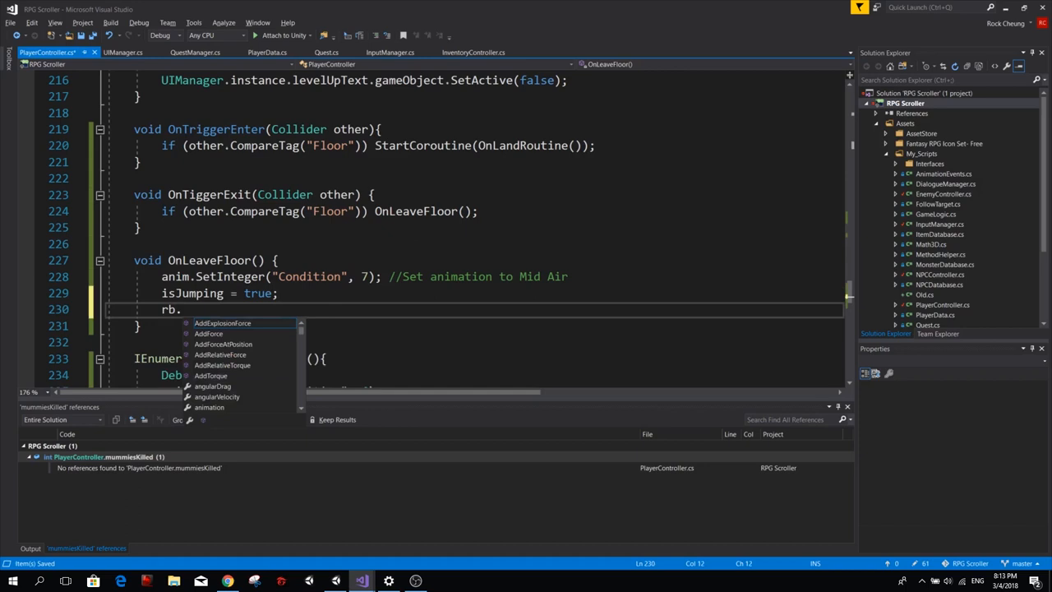
type("useGravity = tr")
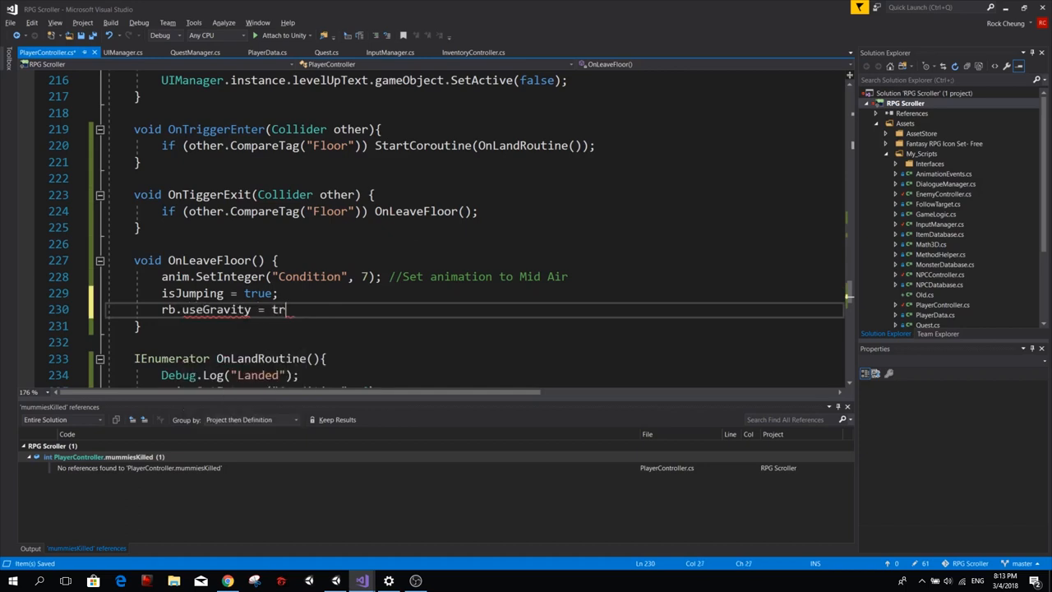
type("ue;")
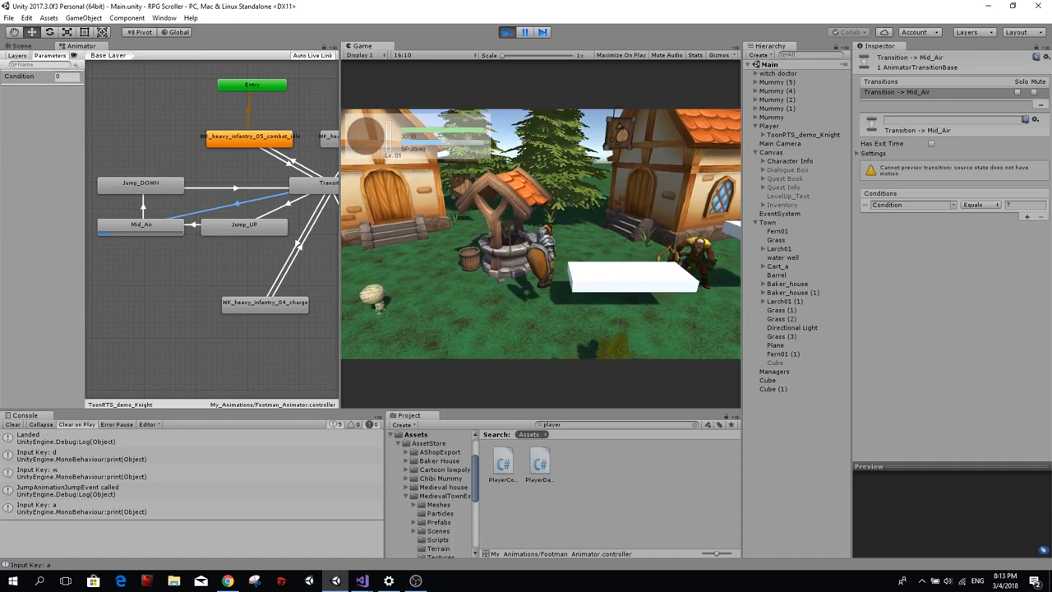
Move the knight through the village in Play mode to test the new code
key("d")
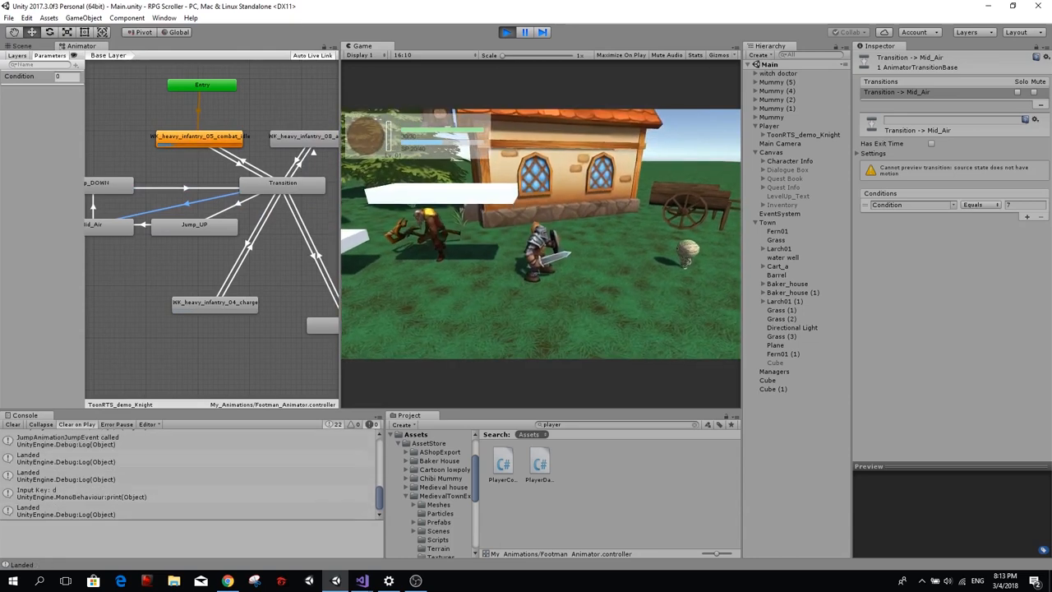
left_click(361, 582)
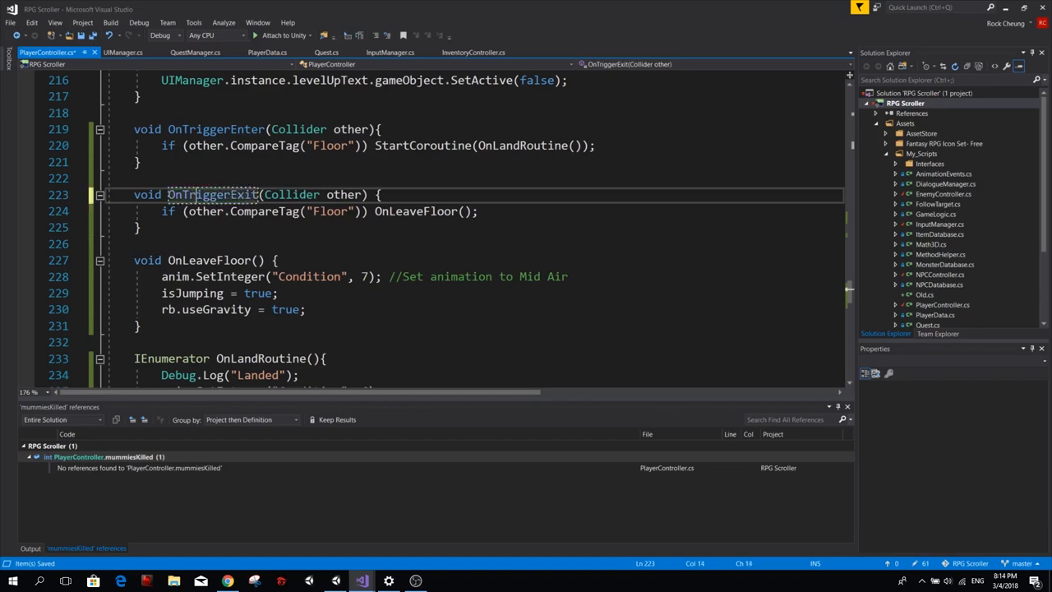
double_click(212, 194)
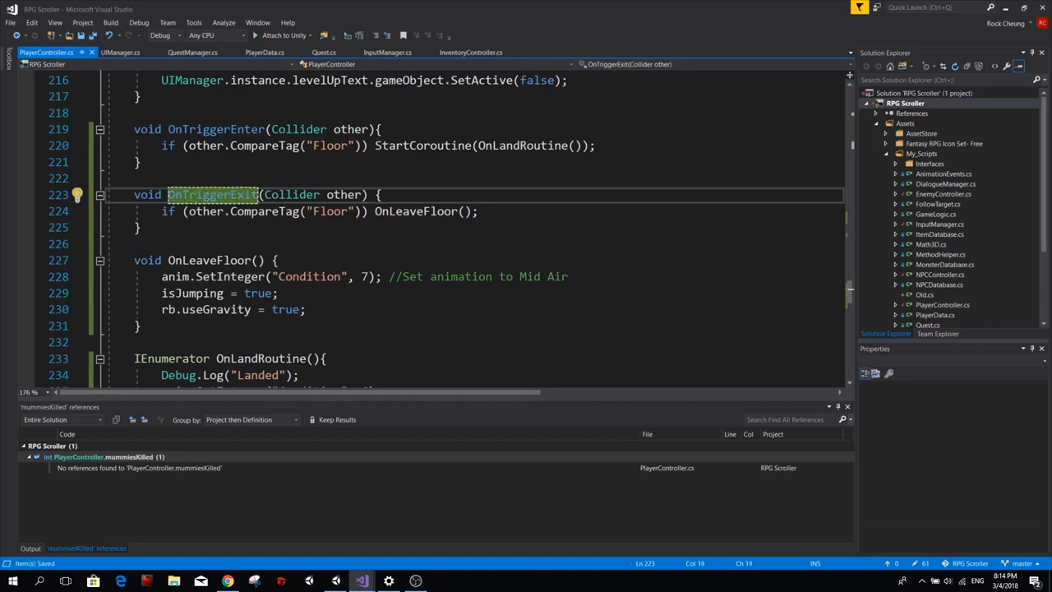
left_click(362, 582)
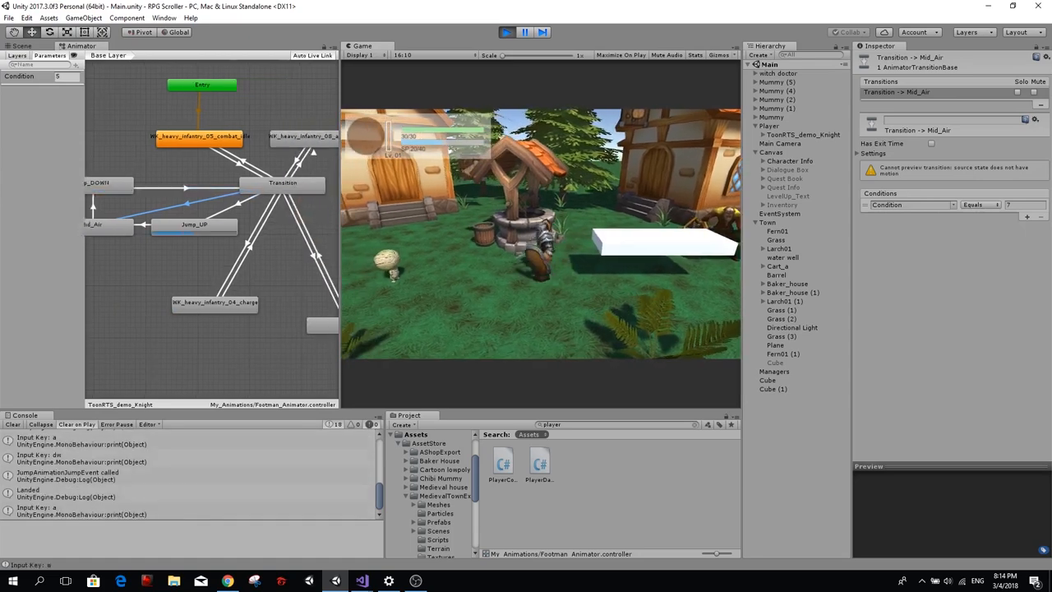
Inspect the Player's Capsule and Box Colliders and view the knight close up in the Scene
left_click(769, 125)
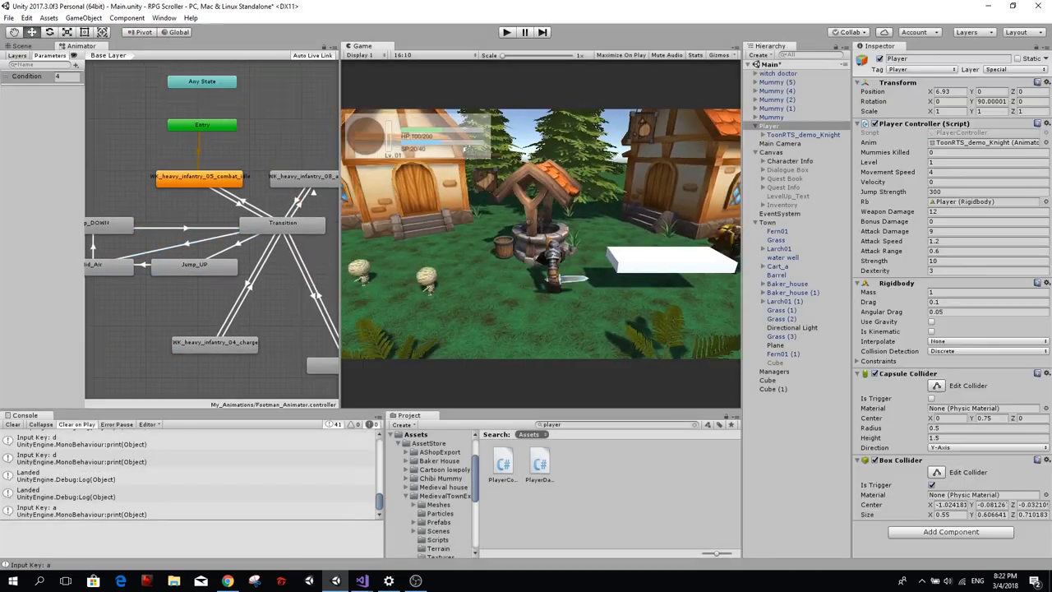
left_click(20, 46)
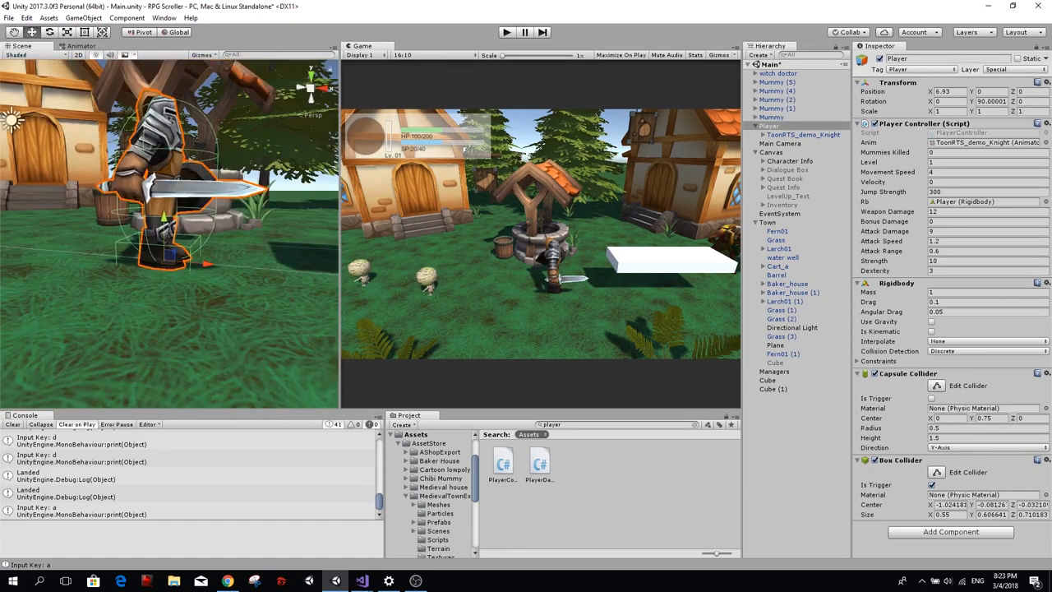
left_click(987, 427)
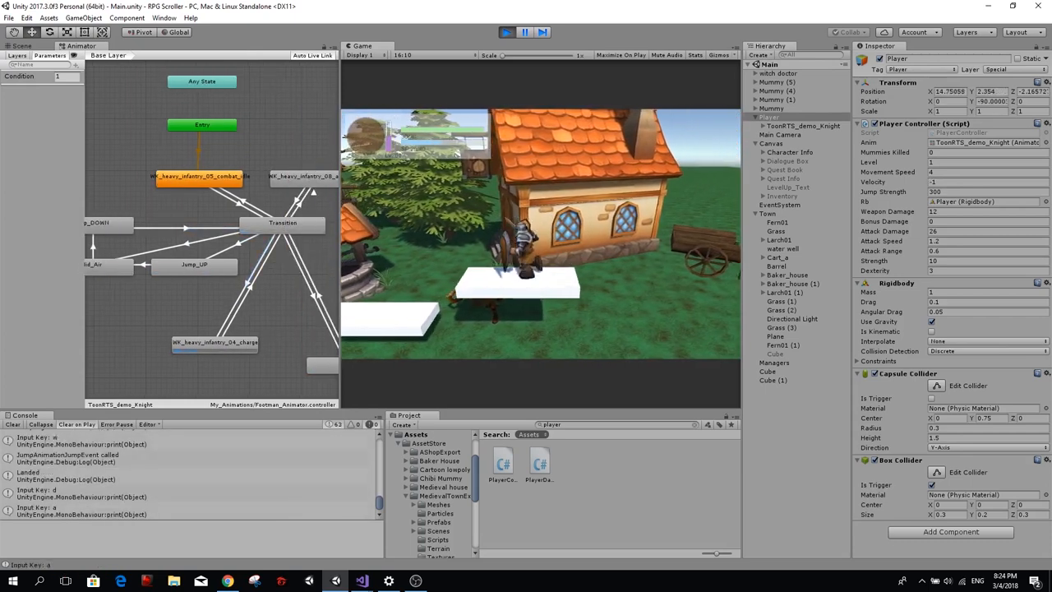
Jump the knight across the white platforms and walk it off the ledge onto the grass
key("d")
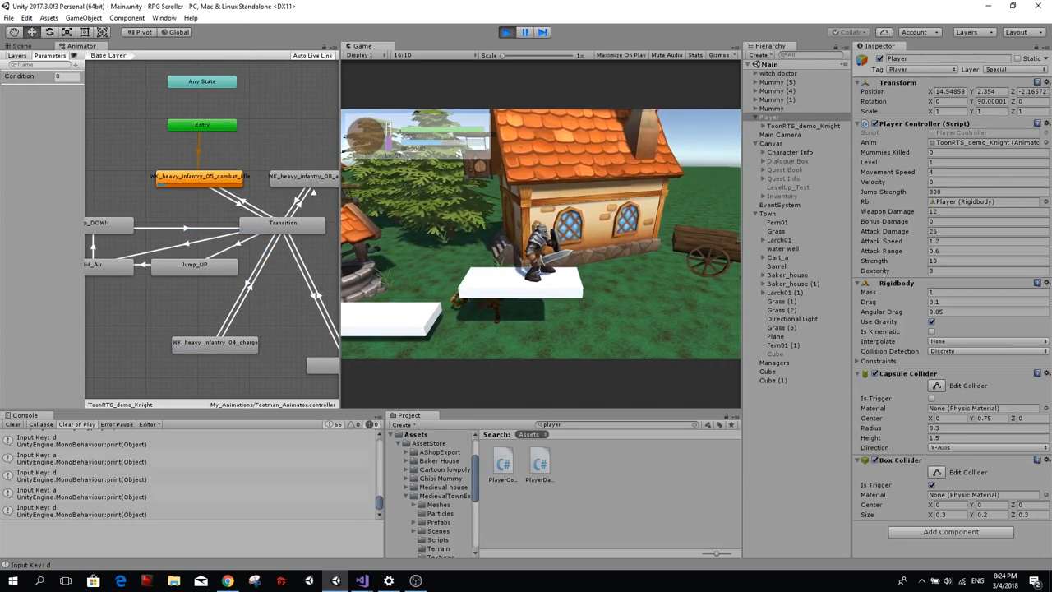
key("a")
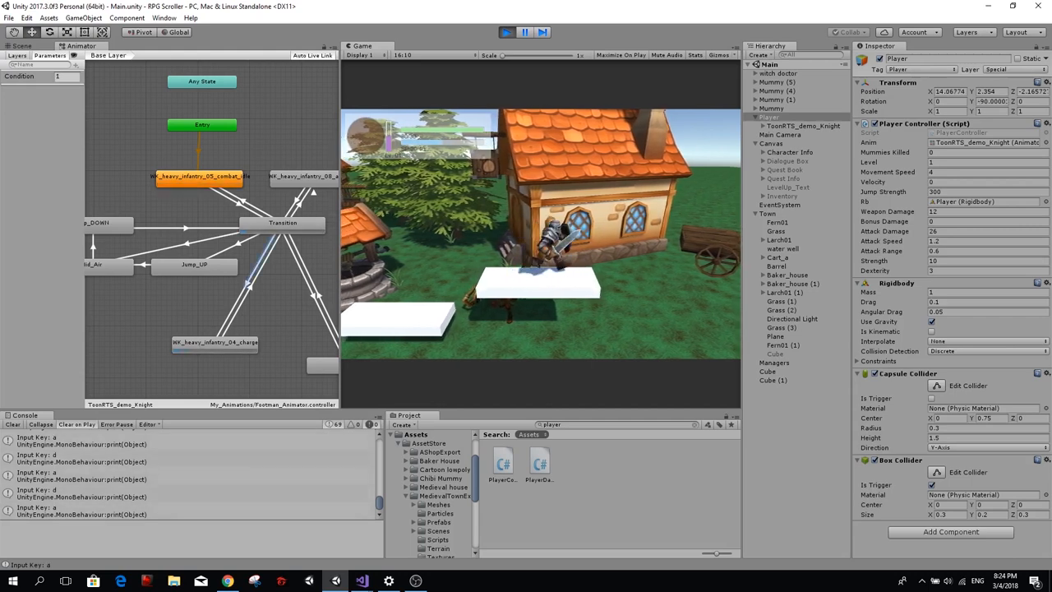
key("d")
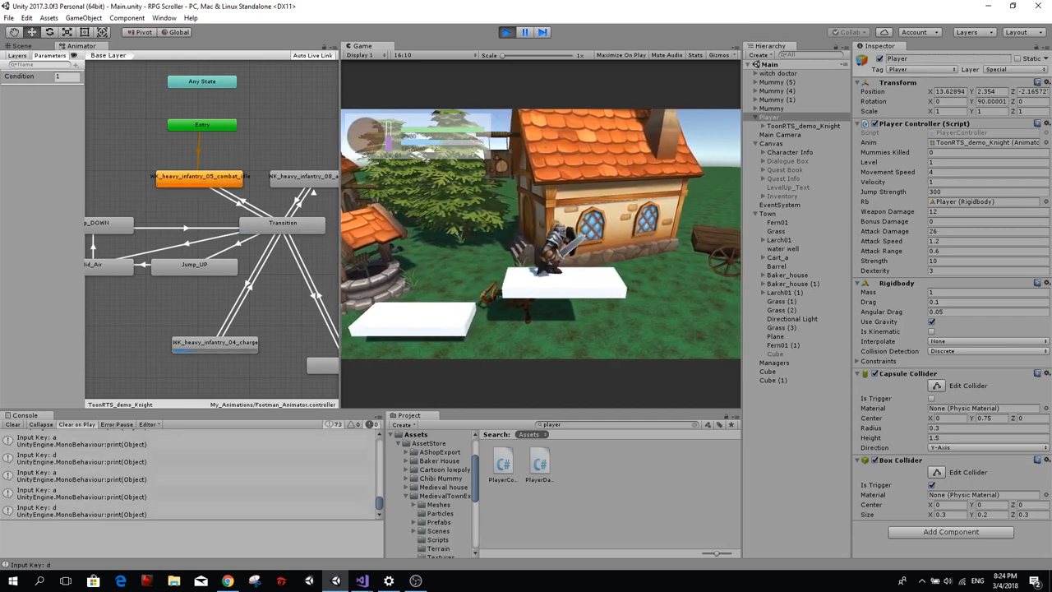
key("a")
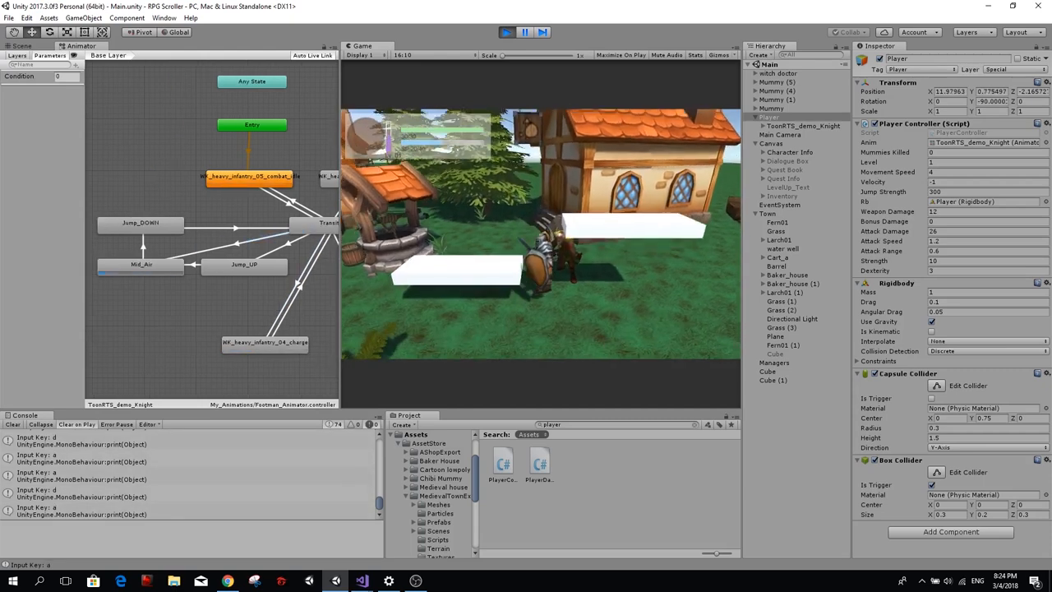